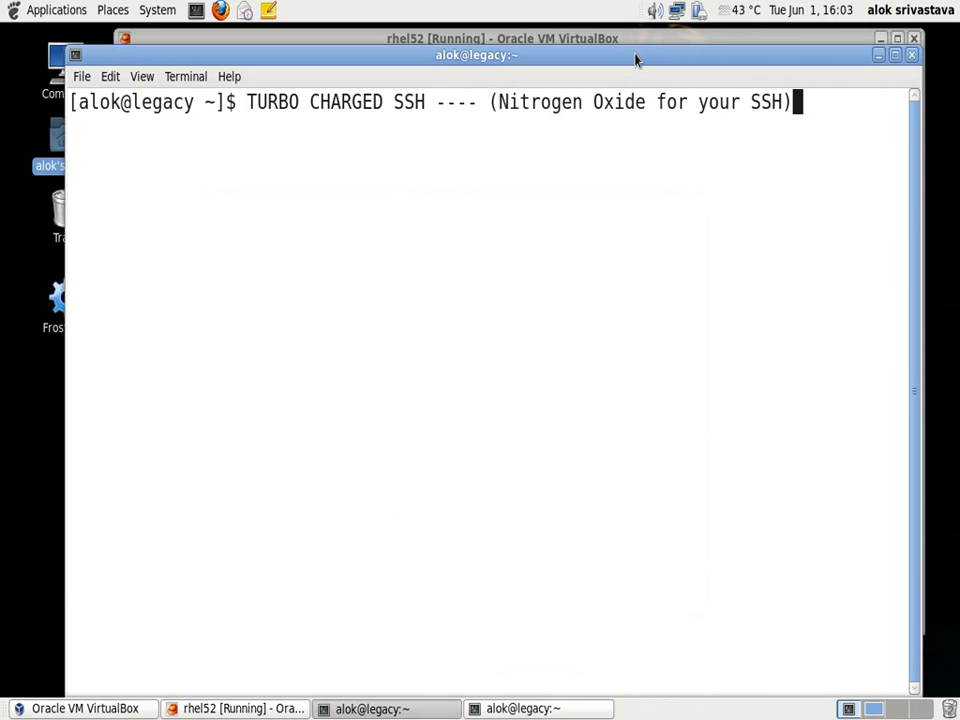
{"action": "mouse_move", "coordinate": [395, 103]}
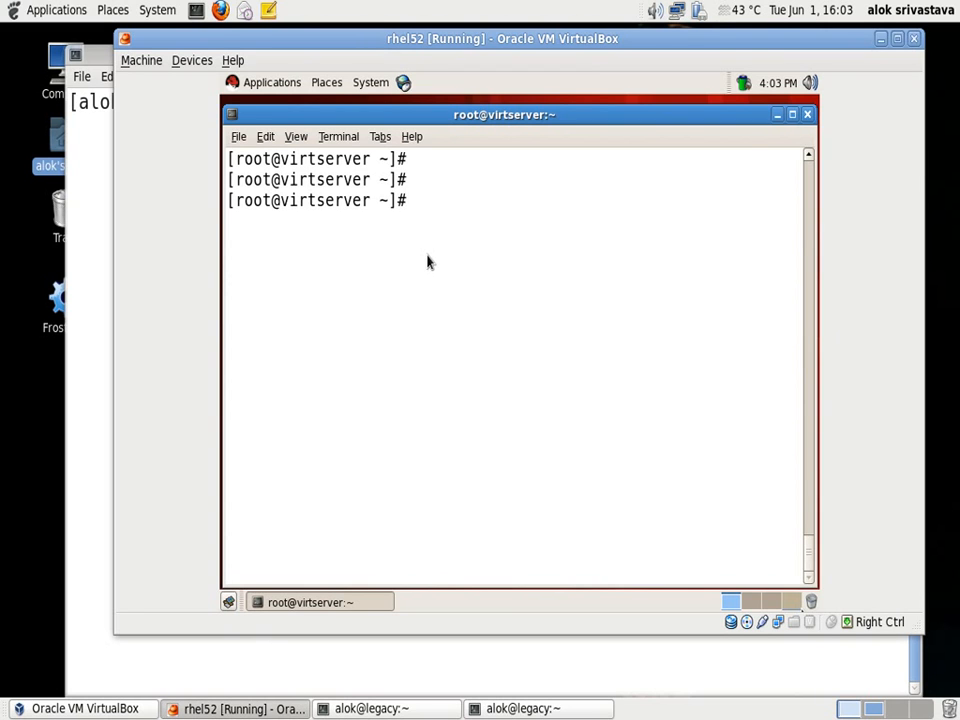
{"action": "type", "text": "ssh"}
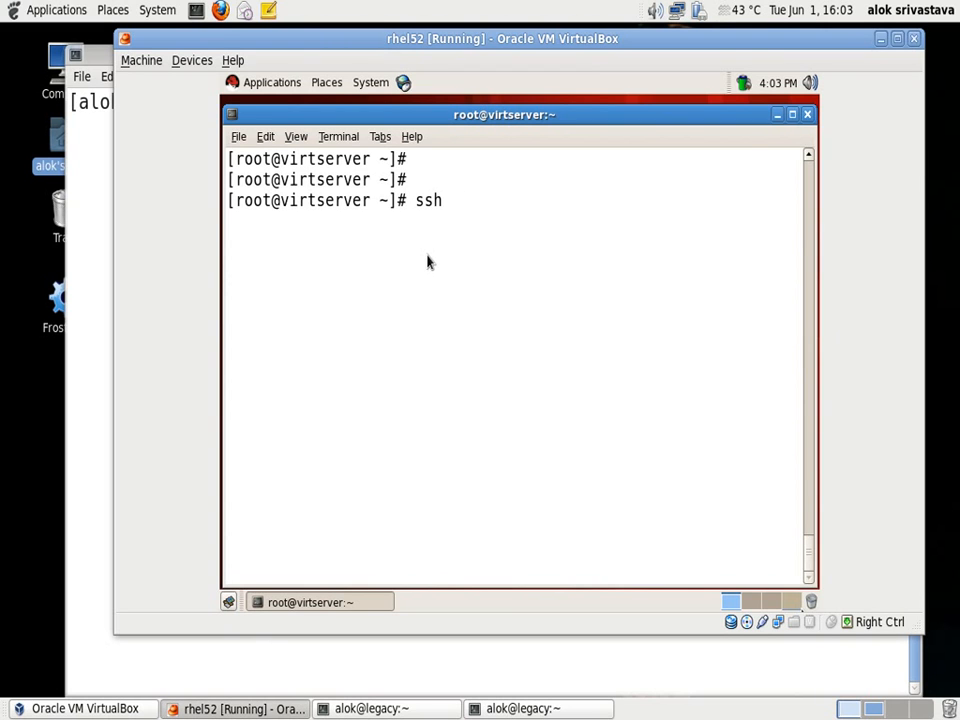
{"action": "type", "text": "root"}
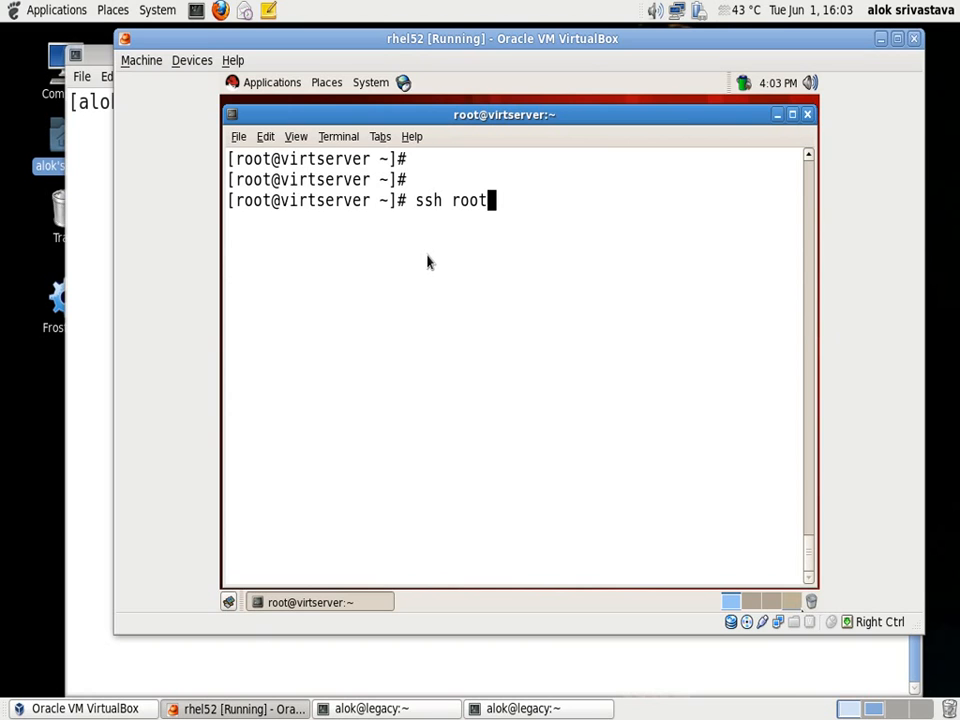
{"action": "type", "text": "@server"}
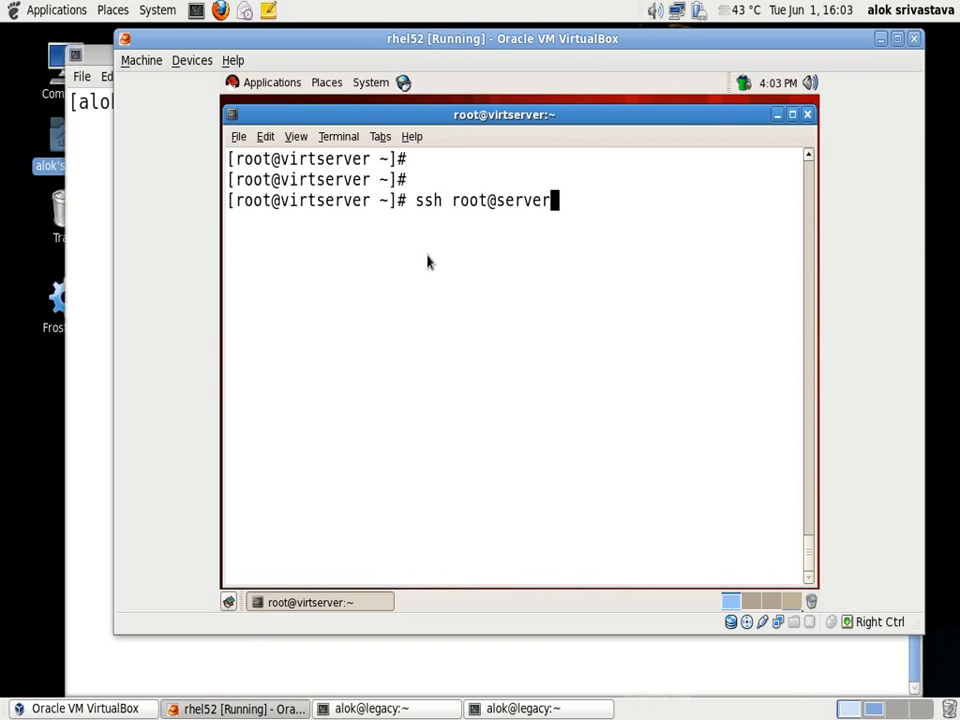
{"action": "type", "text": "1.example."}
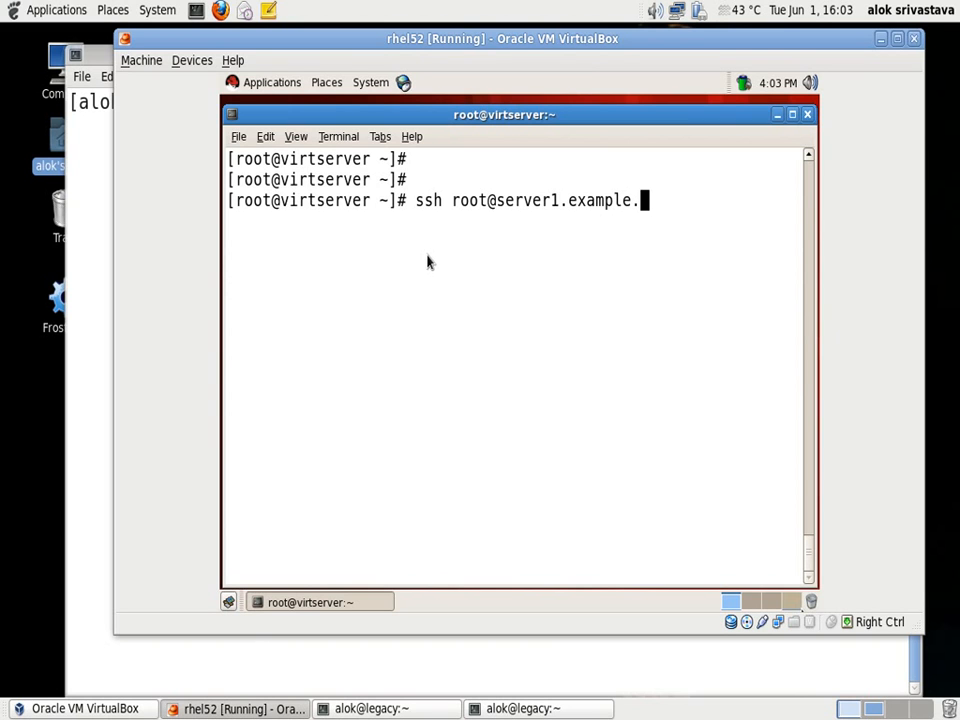
{"action": "key", "text": "Return"}
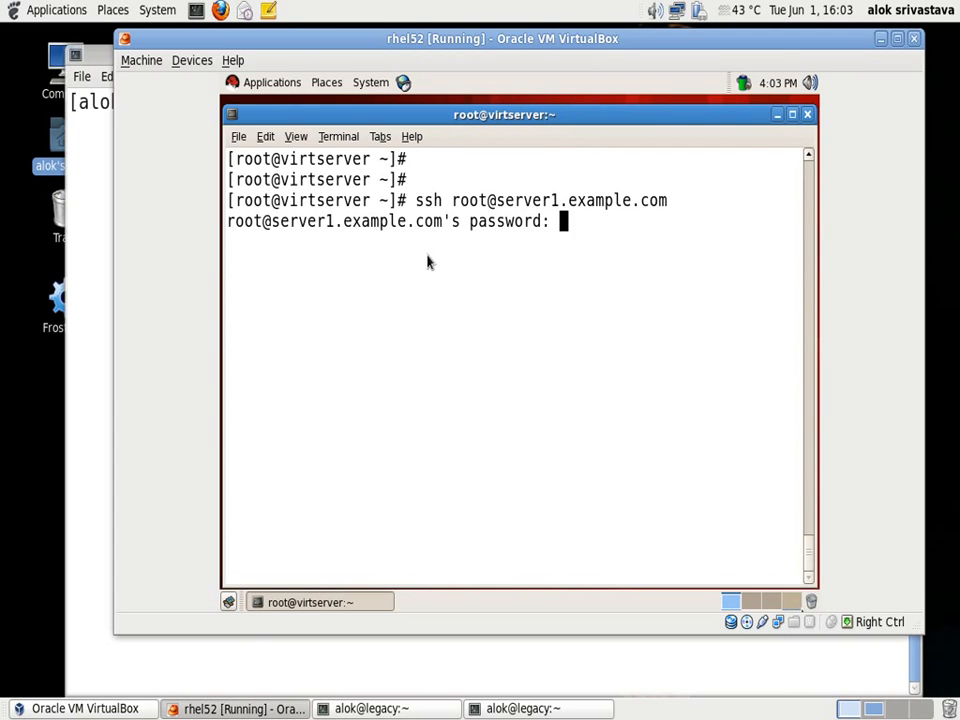
{"action": "key", "text": "Return"}
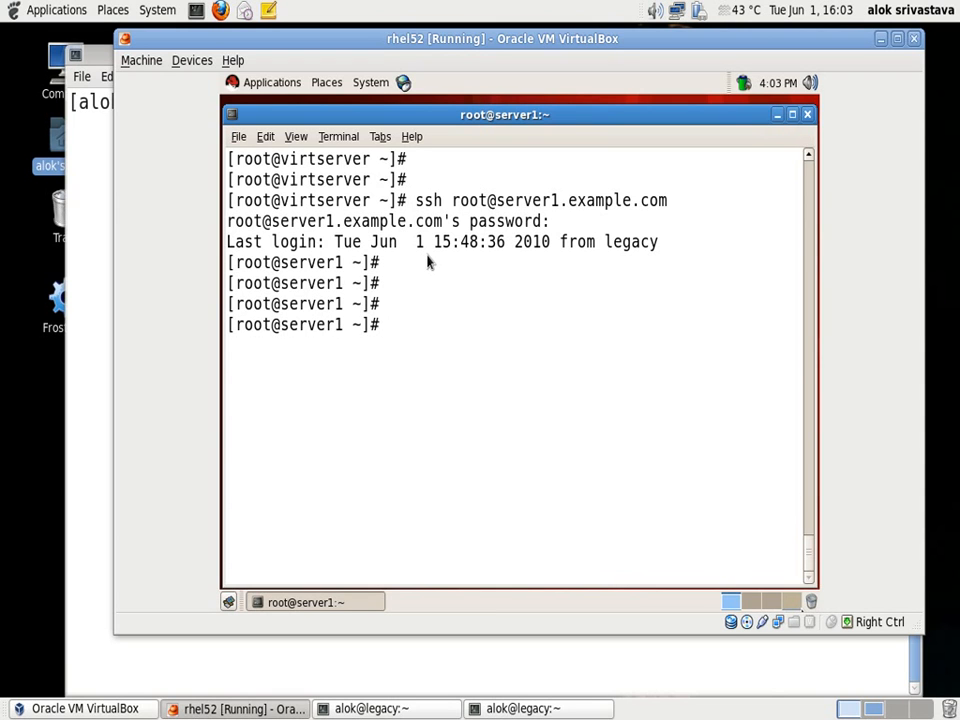
{"action": "type", "text": "exit"}
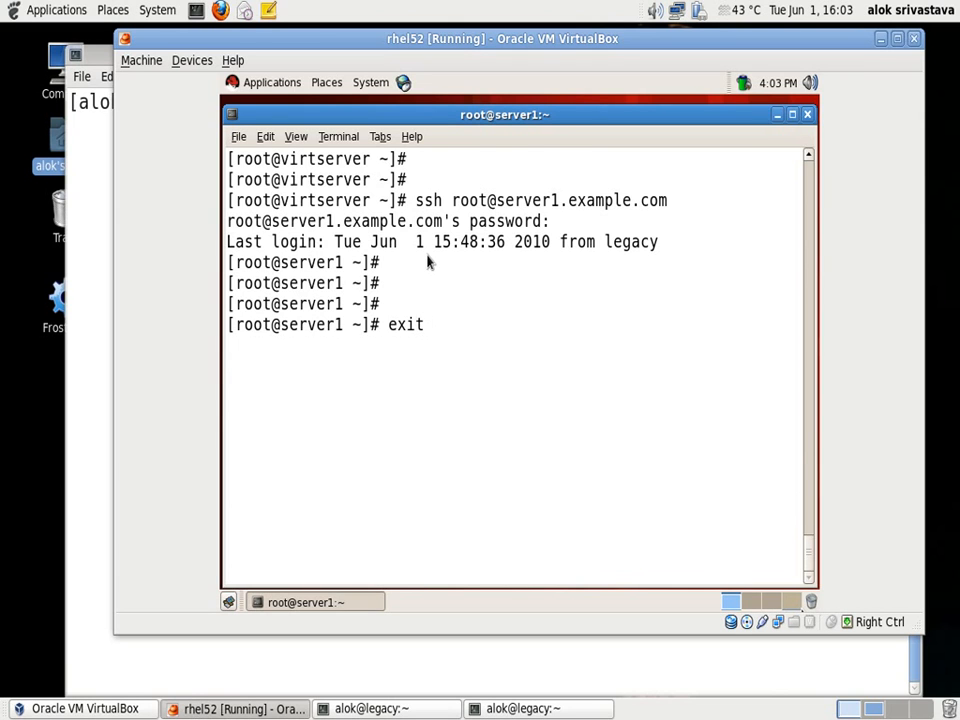
Leave server1 and generate a DSA key pair with ssh-keygen -t dsa, accepting defaults.
{"action": "key", "text": "Return"}
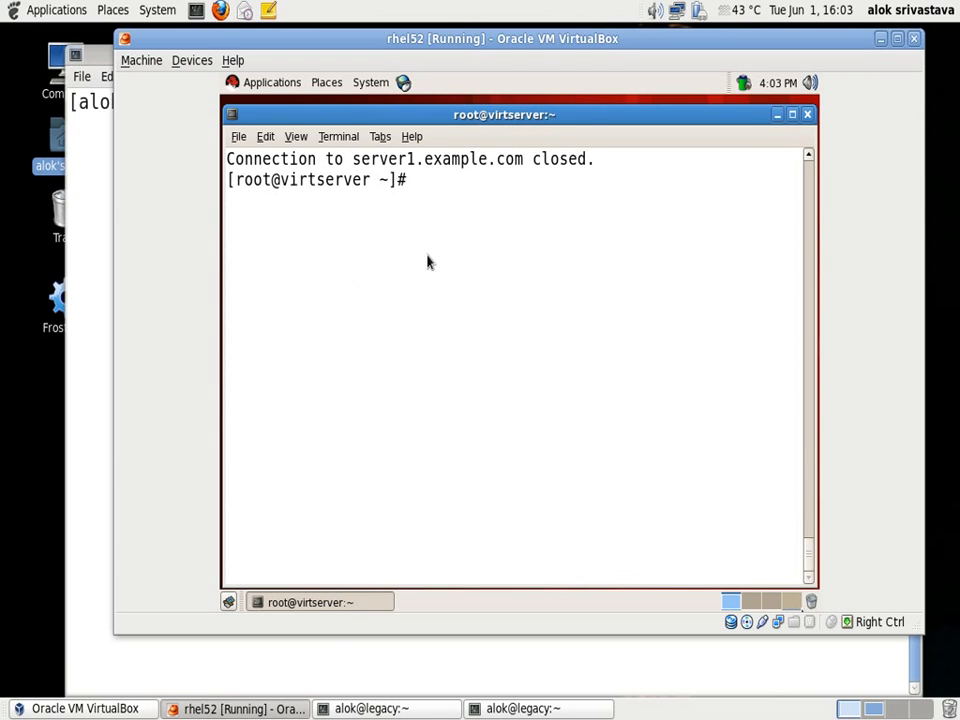
{"action": "type", "text": "ssh-je"}
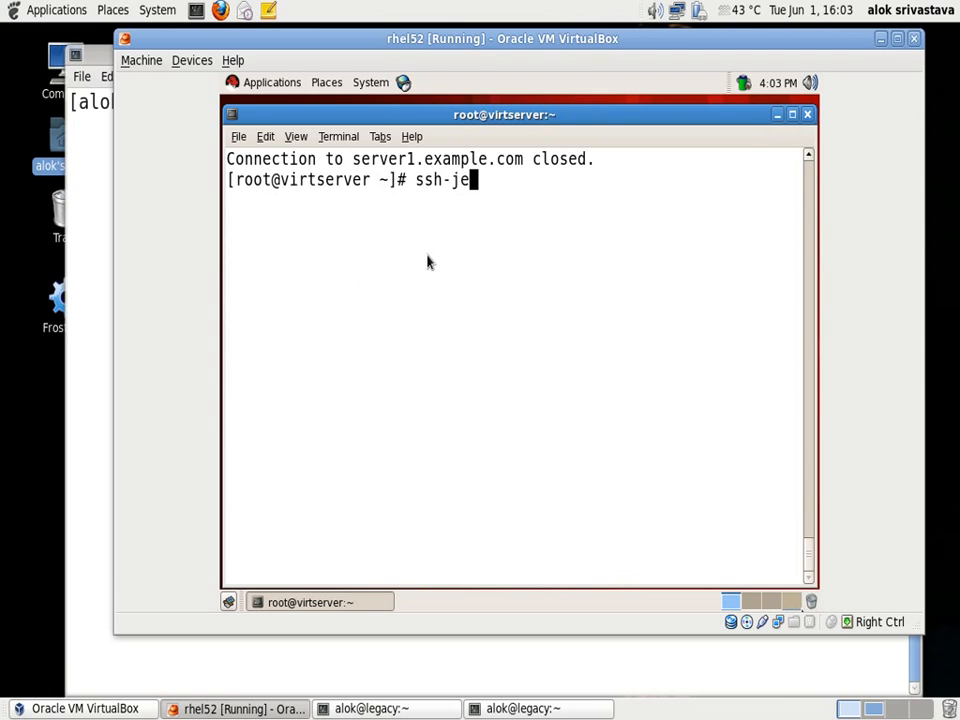
{"action": "type", "text": "ygen"}
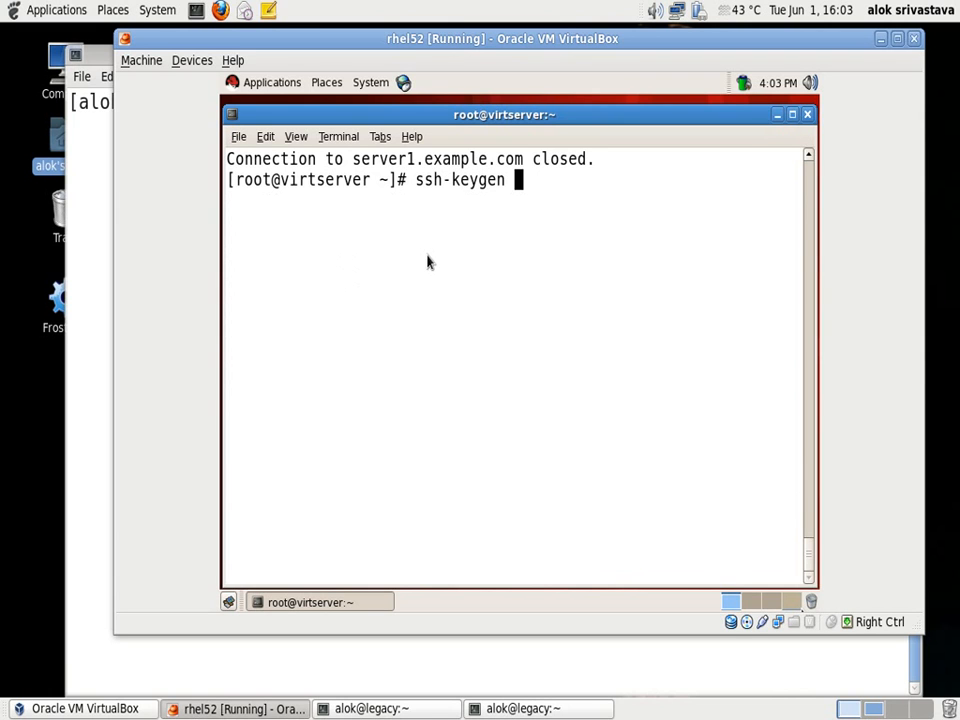
{"action": "type", "text": "-t dsa"}
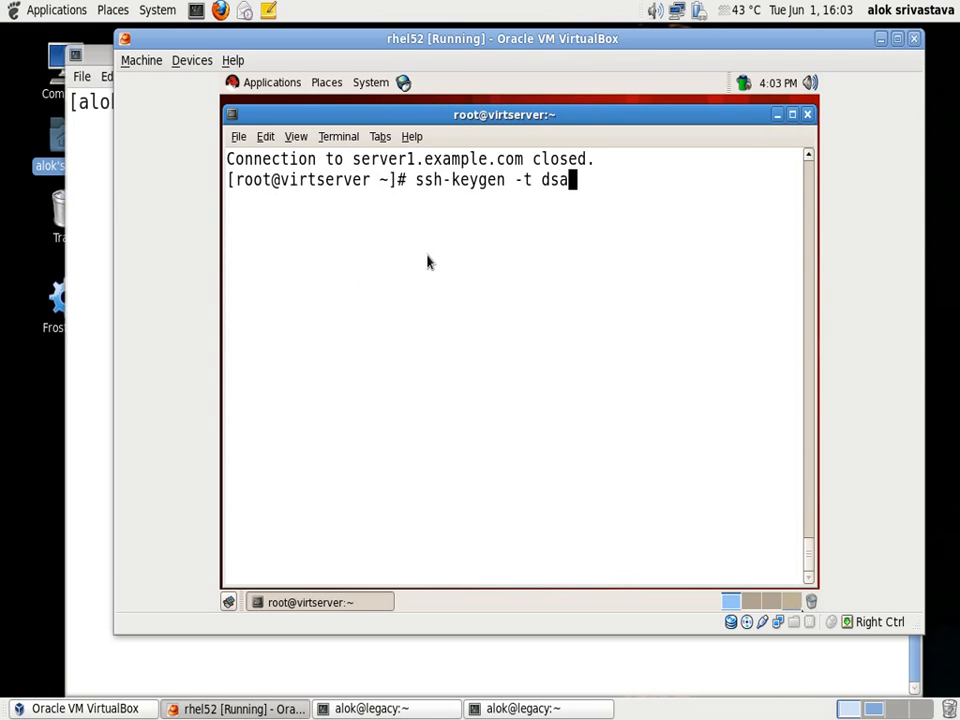
{"action": "key", "text": "Return"}
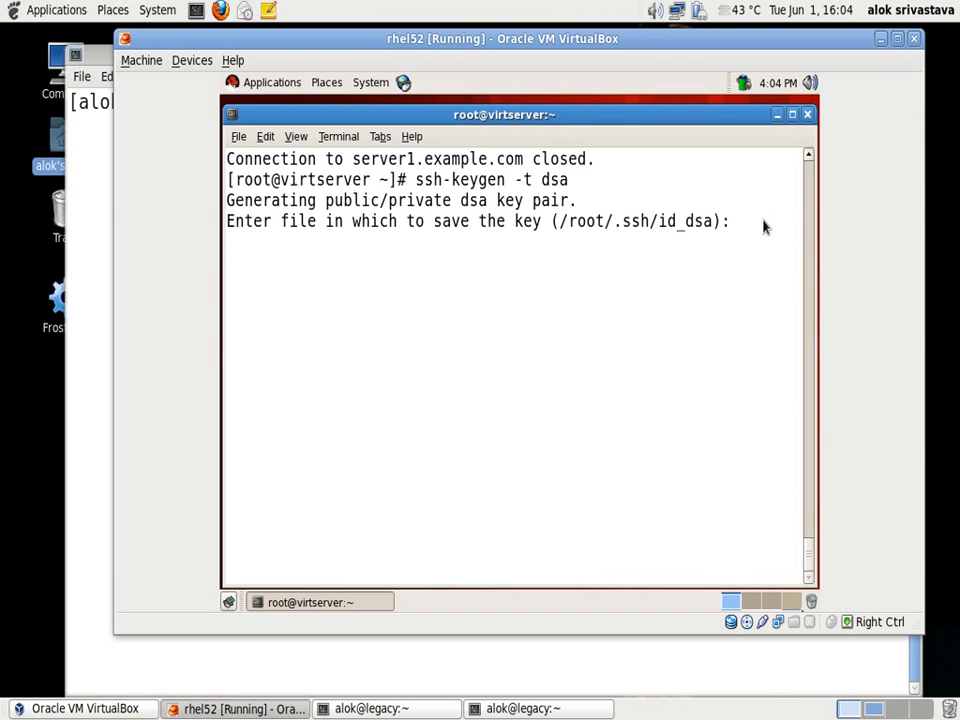
{"action": "key", "text": "Return"}
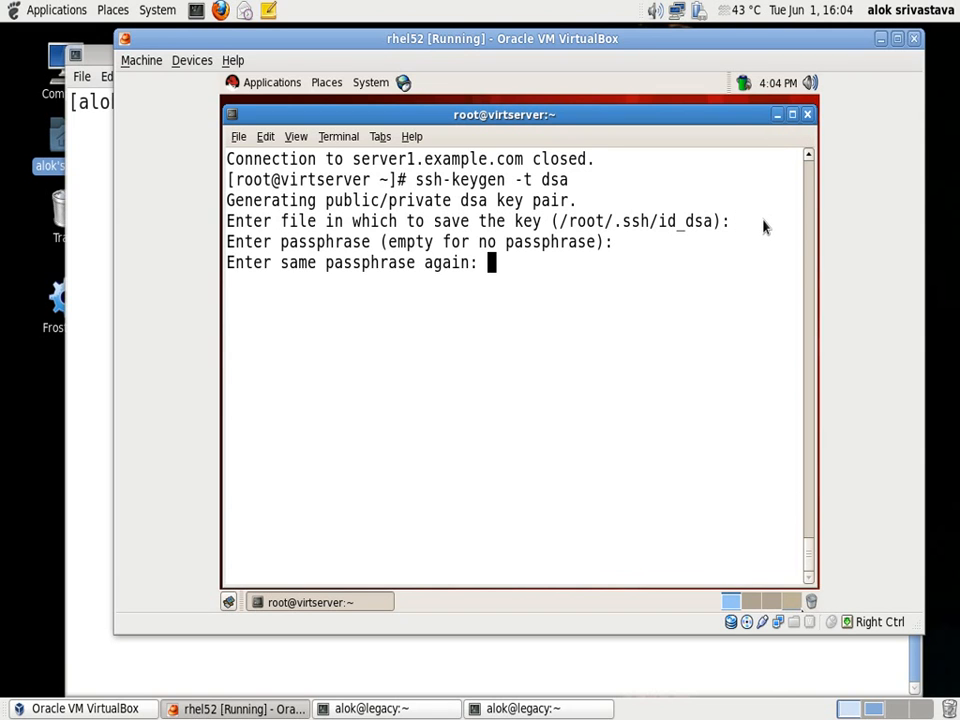
{"action": "key", "text": "Return"}
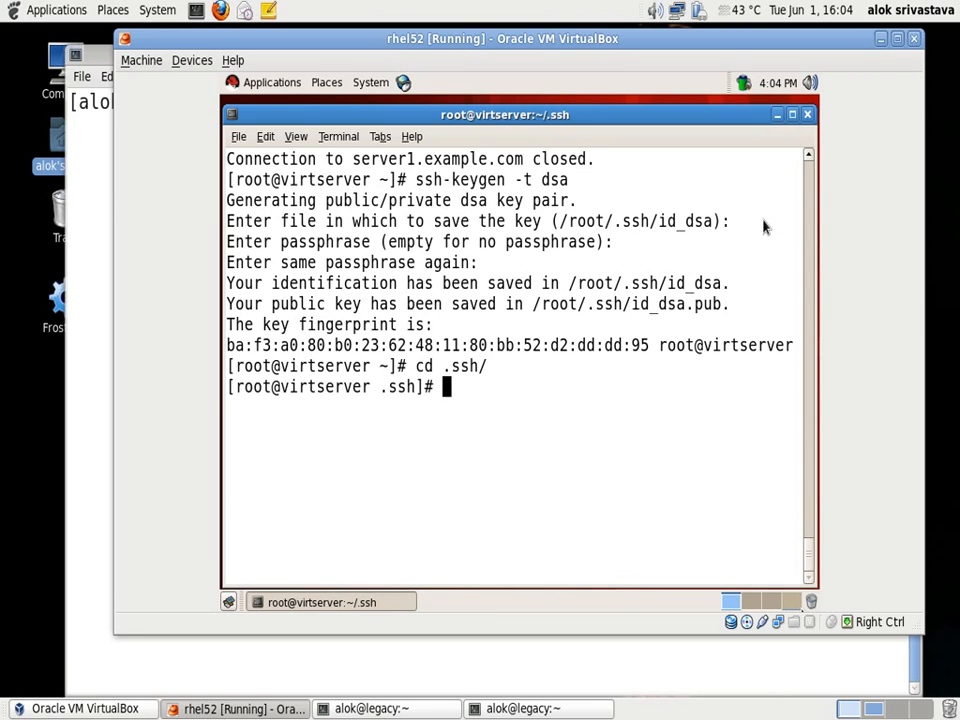
{"action": "type", "text": "ll"}
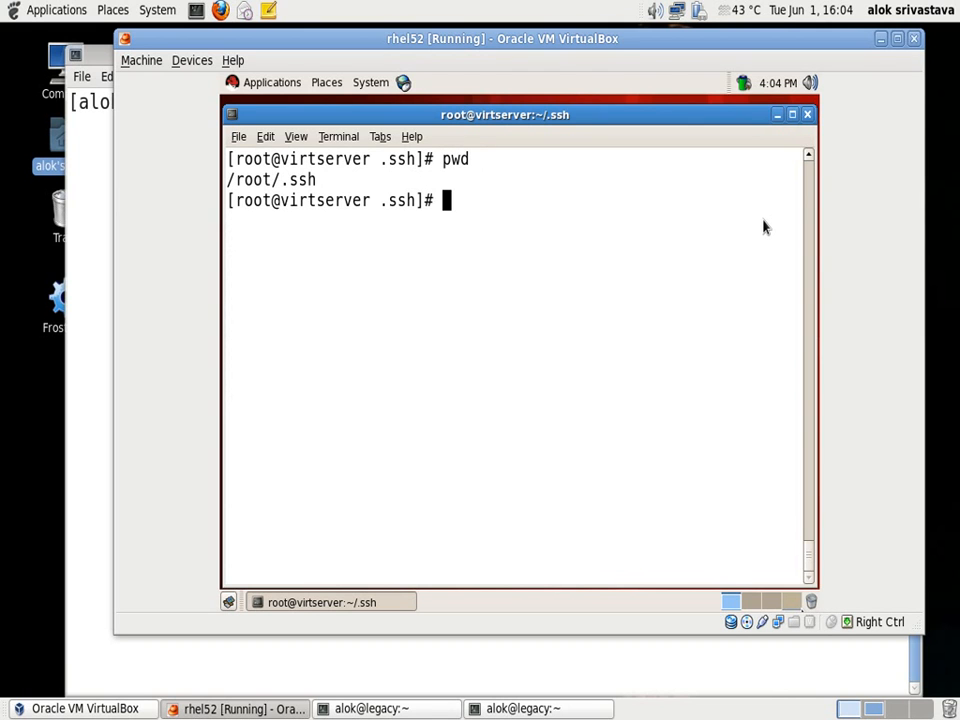
{"action": "type", "text": "ll"}
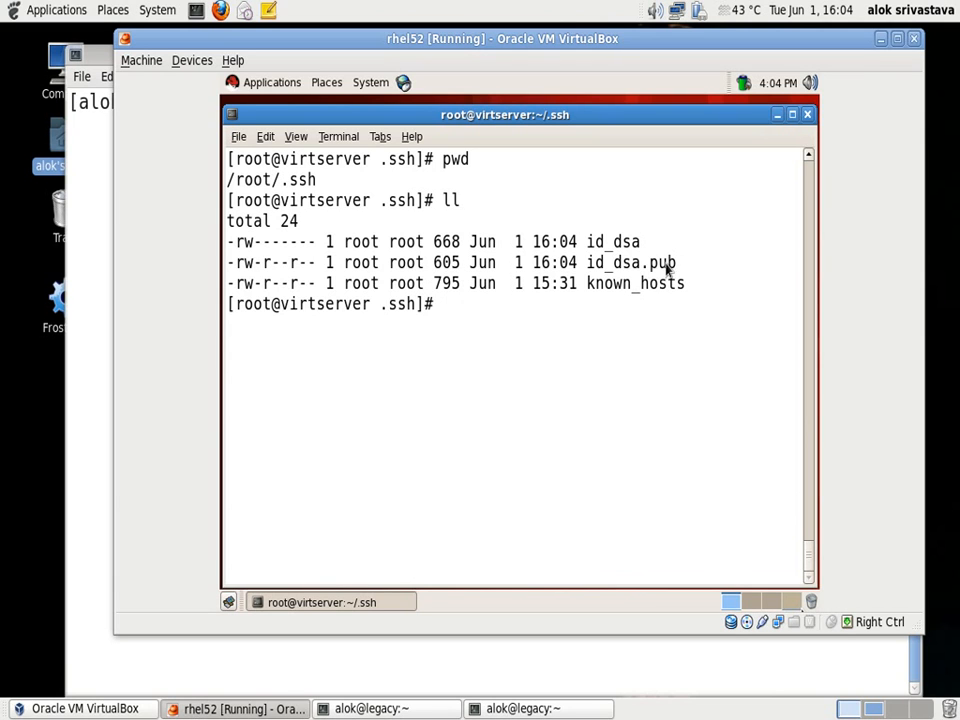
{"action": "mouse_move", "coordinate": [603, 277]}
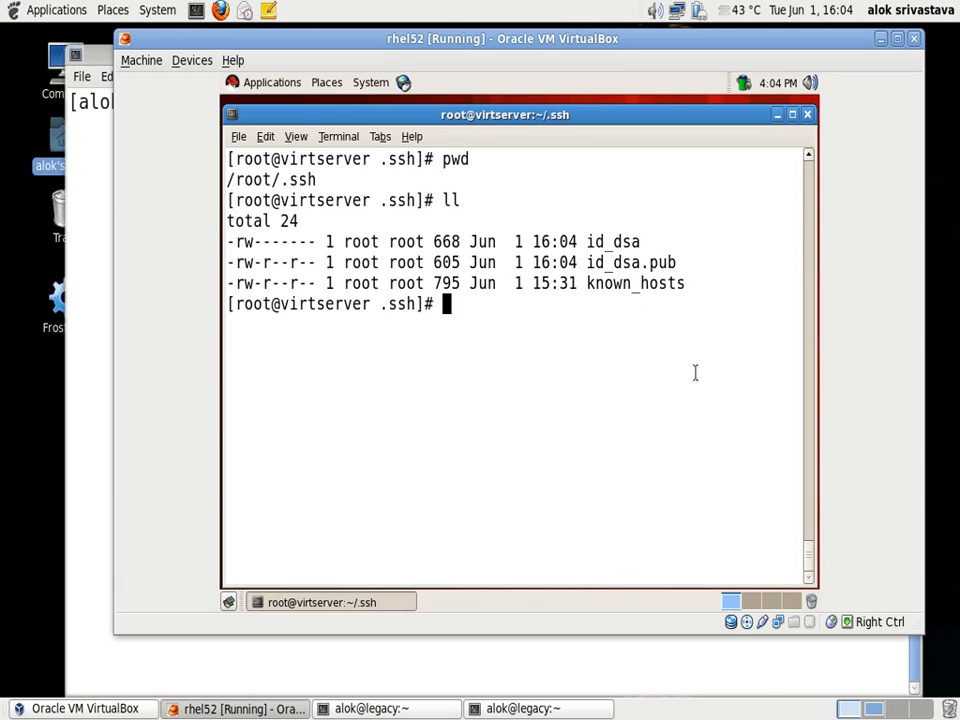
{"action": "double_click", "coordinate": [640, 262]}
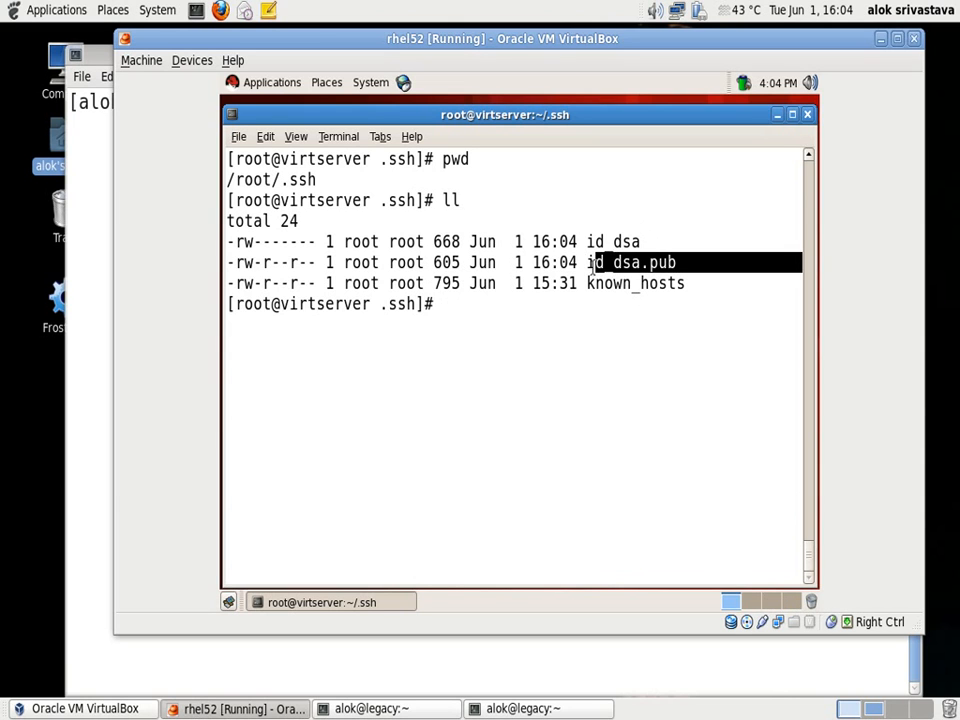
{"action": "left_click", "coordinate": [736, 280]}
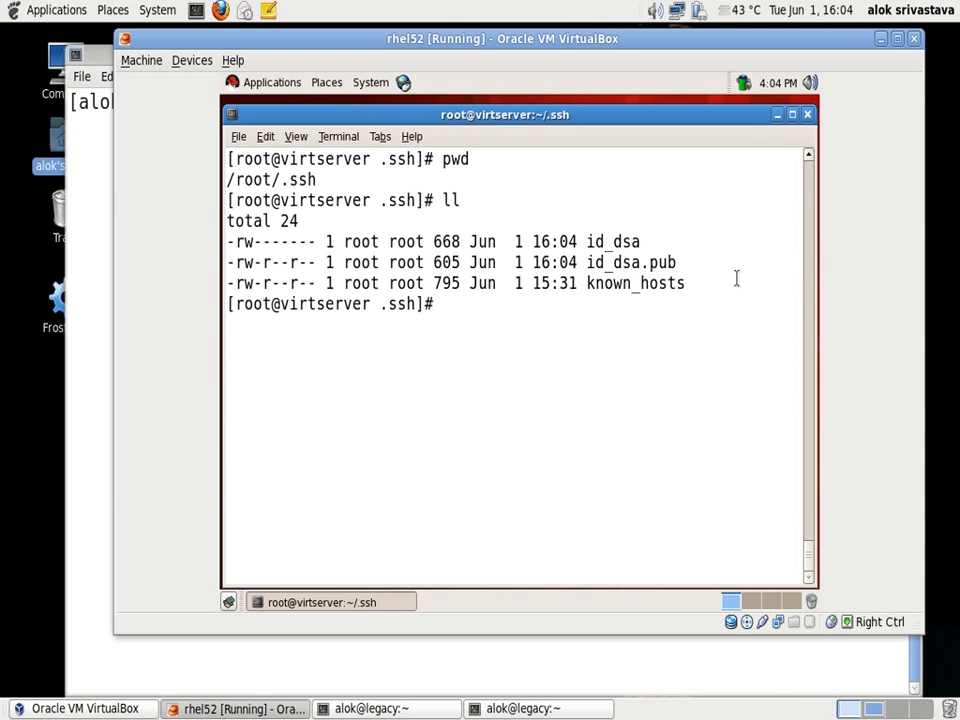
{"action": "type", "text": "scp i"}
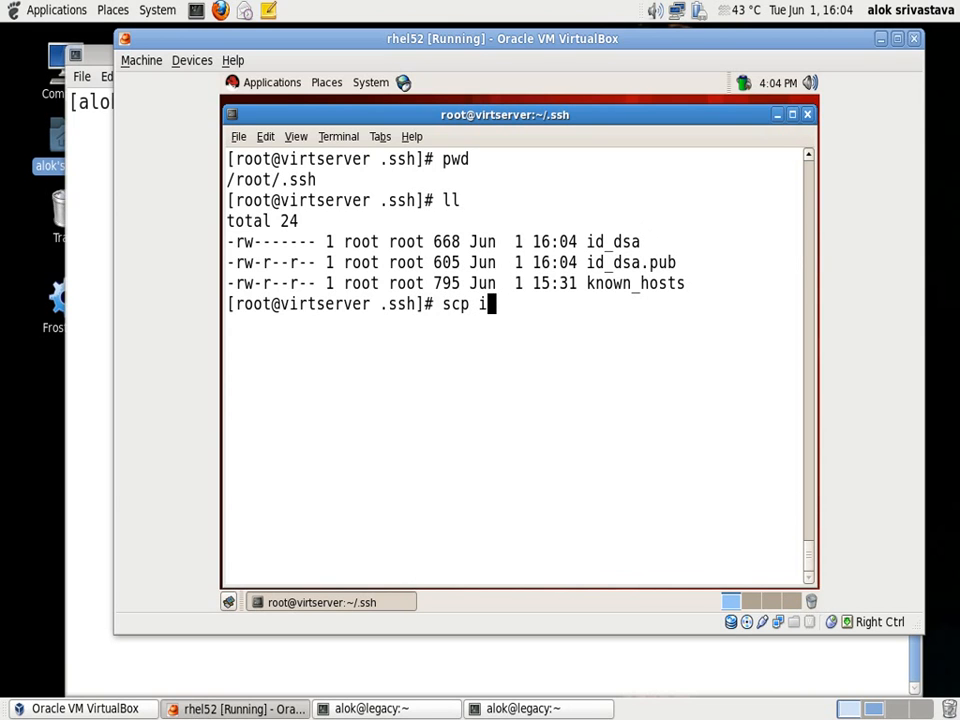
{"action": "type", "text": "d_dsa.pub root"}
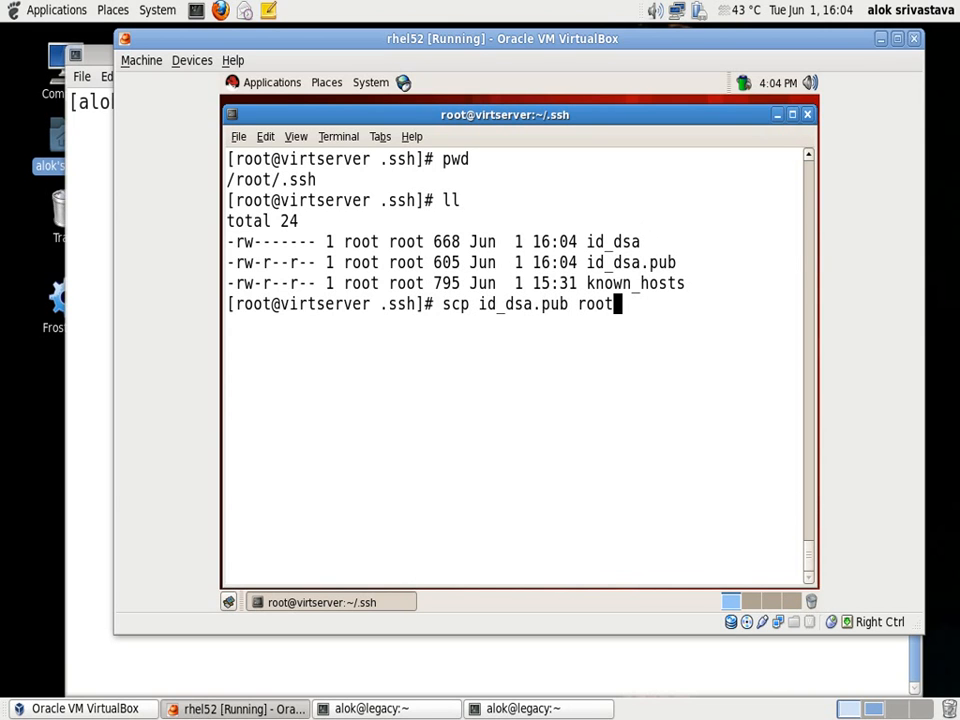
{"action": "type", "text": "@server1.example.com:"}
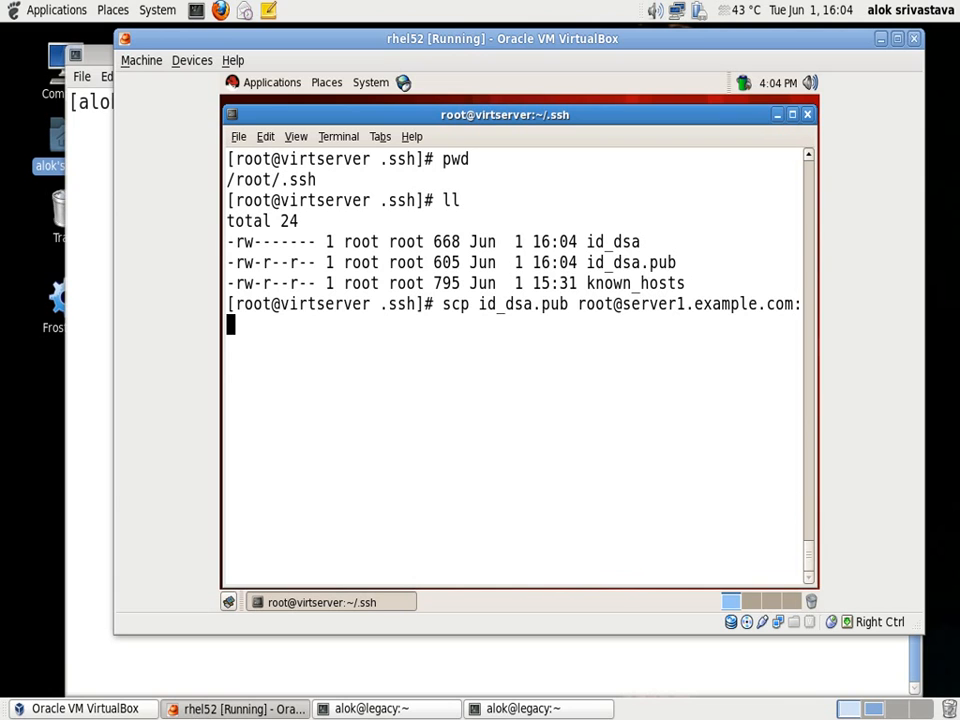
{"action": "key", "text": "Return"}
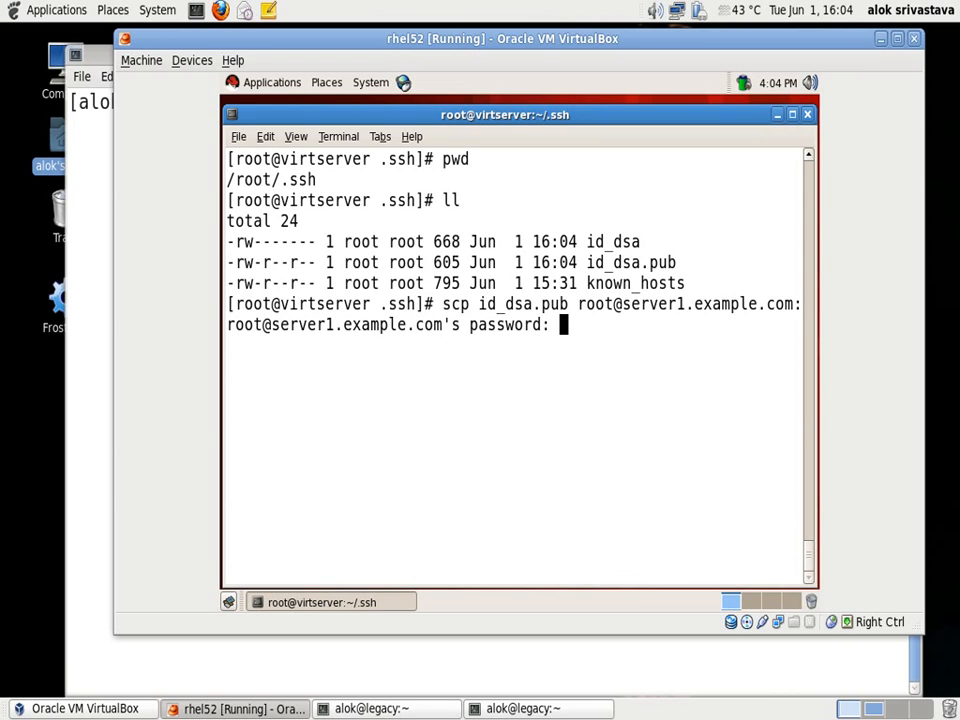
{"action": "key", "text": "Return"}
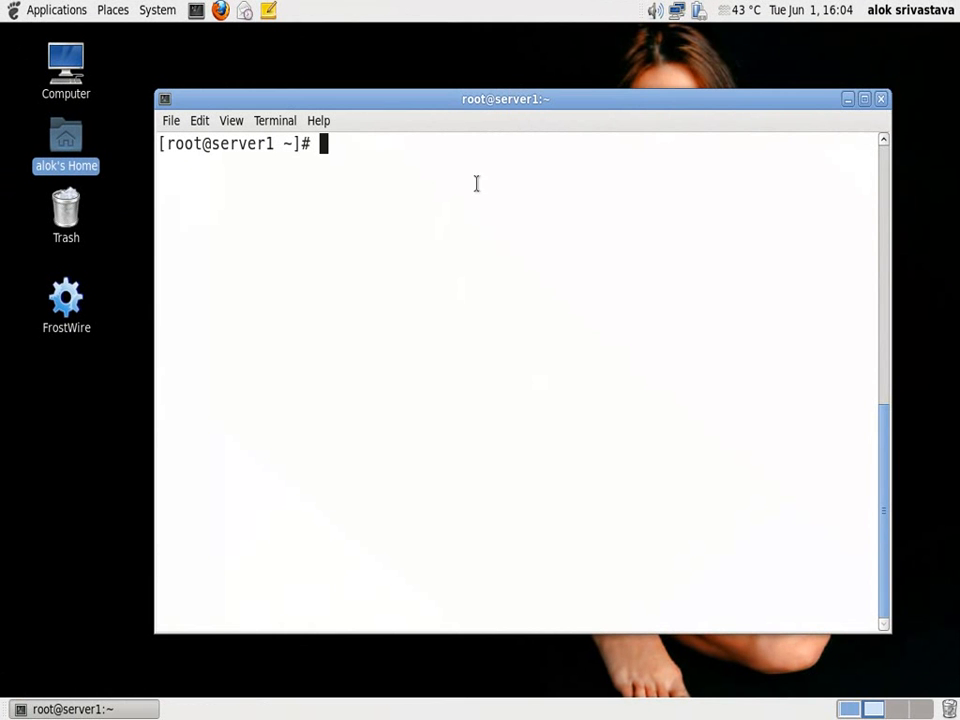
{"action": "mouse_move", "coordinate": [474, 108]}
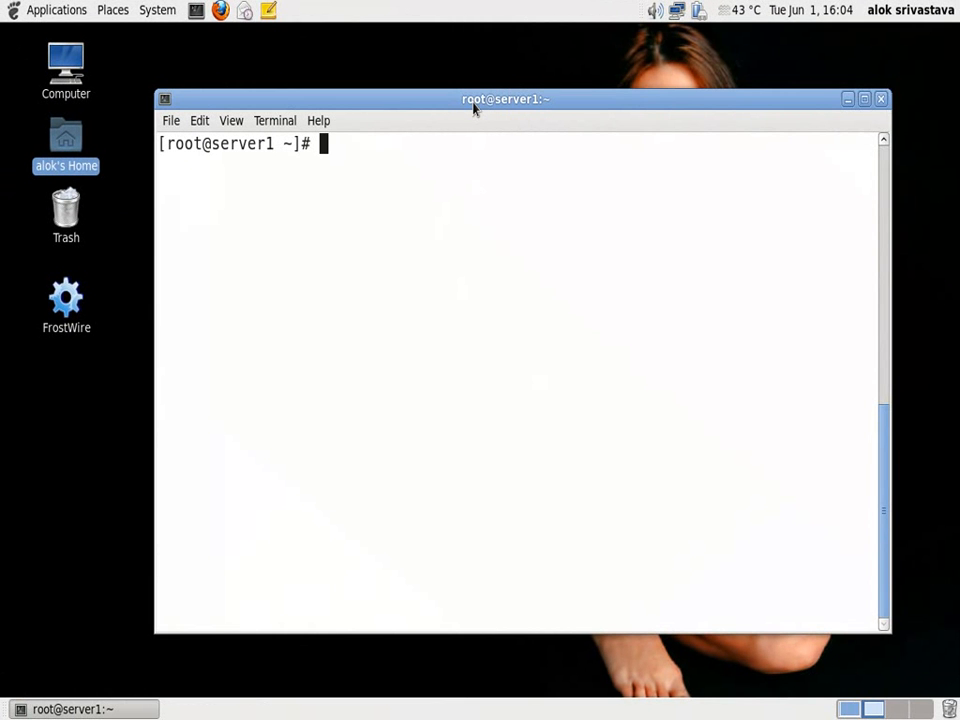
{"action": "mouse_move", "coordinate": [450, 110]}
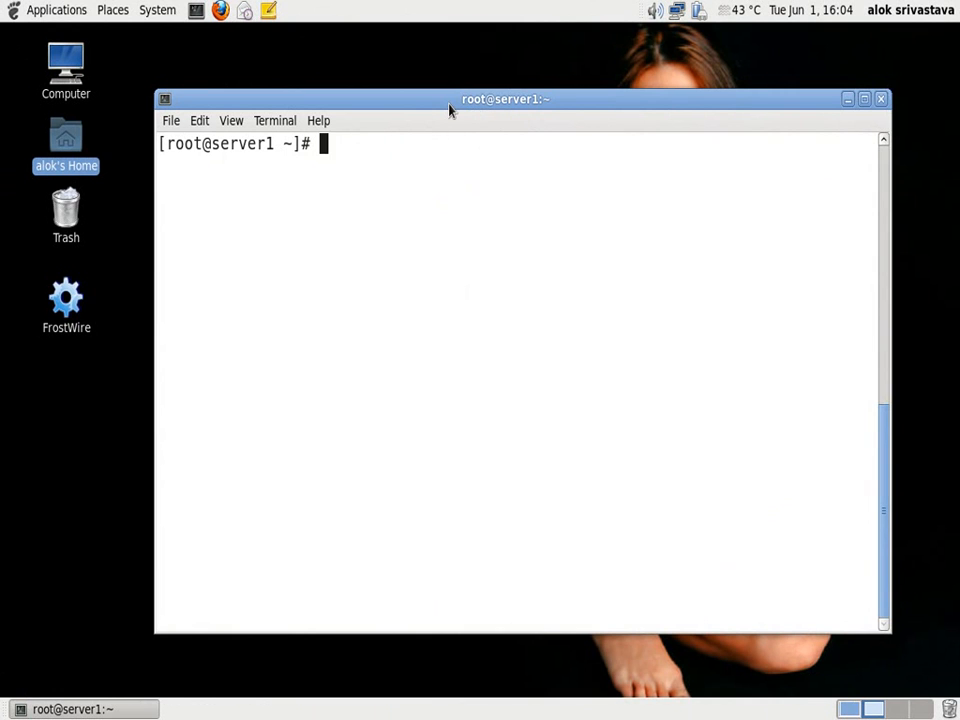
Move id_dsa.pub to .ssh/authorized_keys on server1 and bring the VirtualBox window forward.
{"action": "key", "text": "Return"}
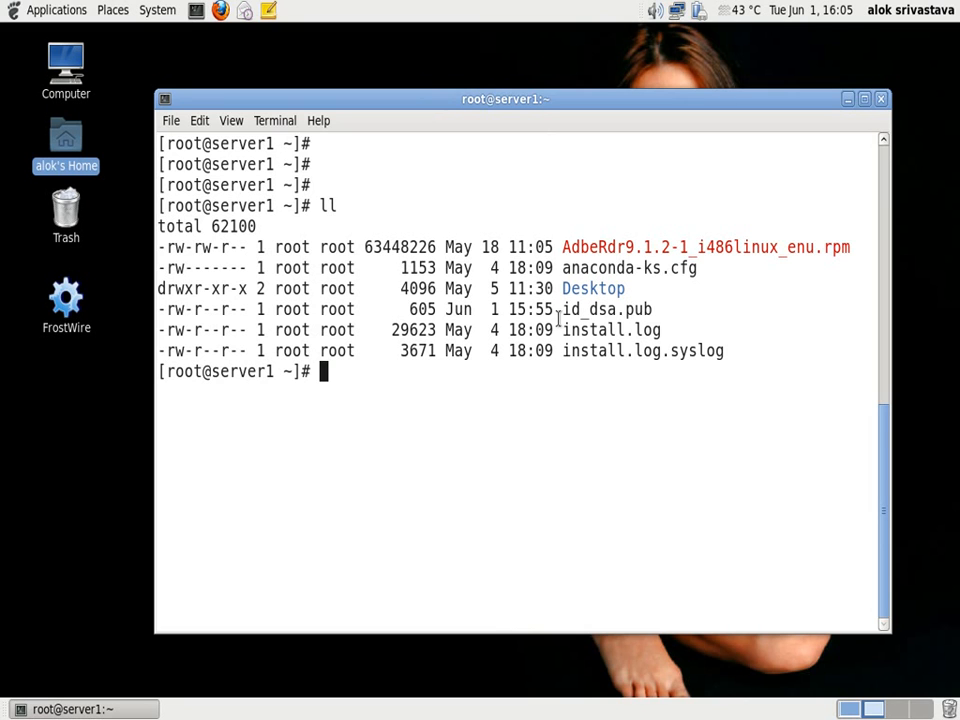
{"action": "type", "text": "mv id"}
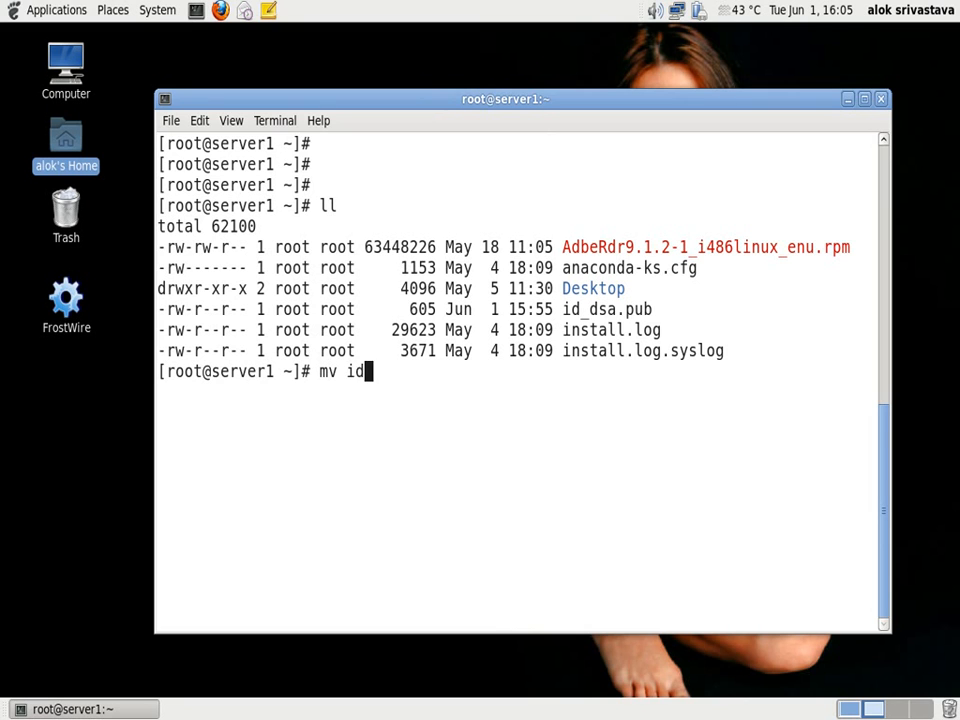
{"action": "type", "text": "_dsa.pub .ssh/"}
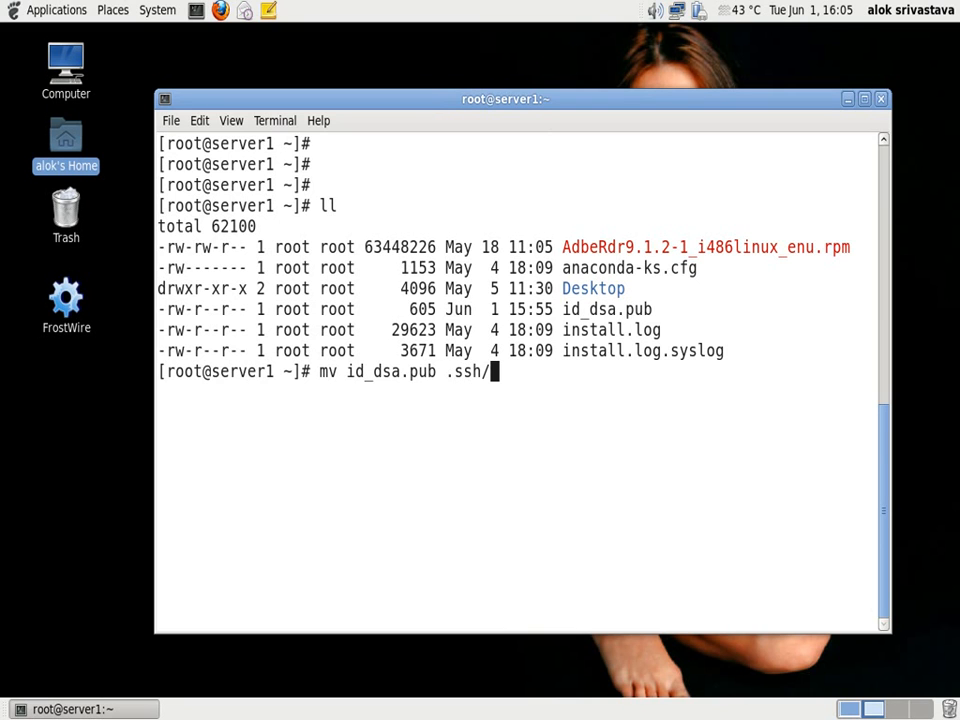
{"action": "type", "text": "aut"}
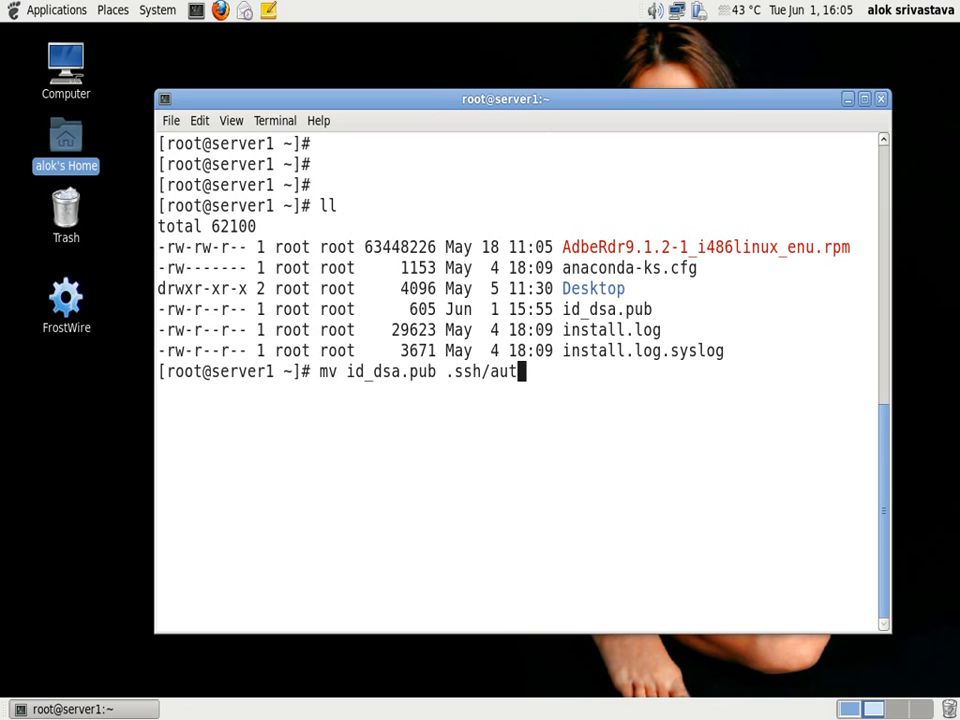
{"action": "type", "text": "ho"}
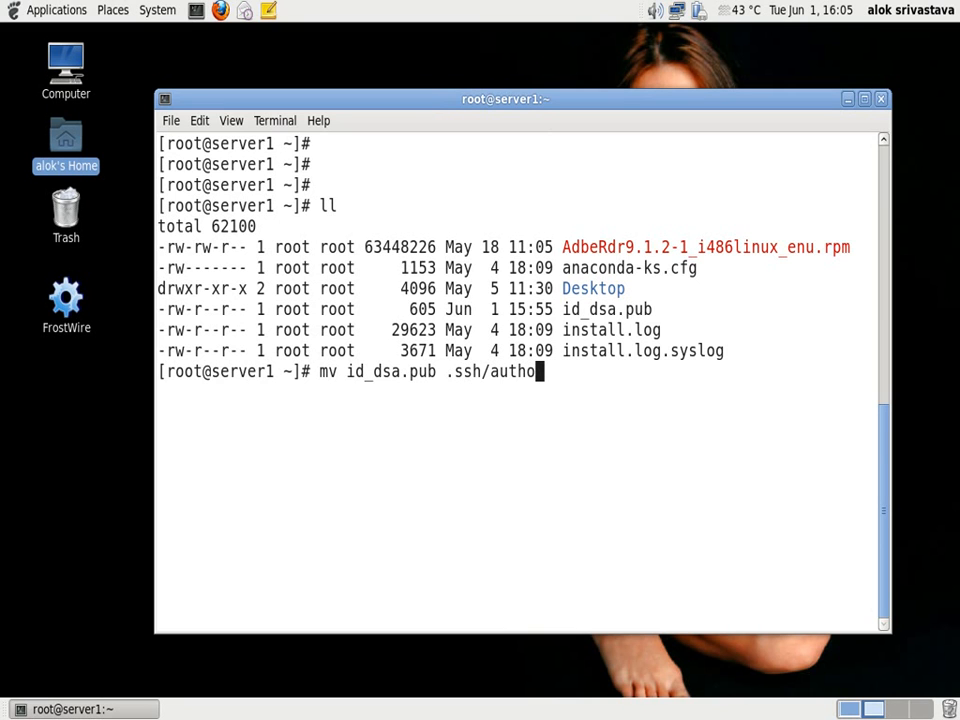
{"action": "type", "text": "r"}
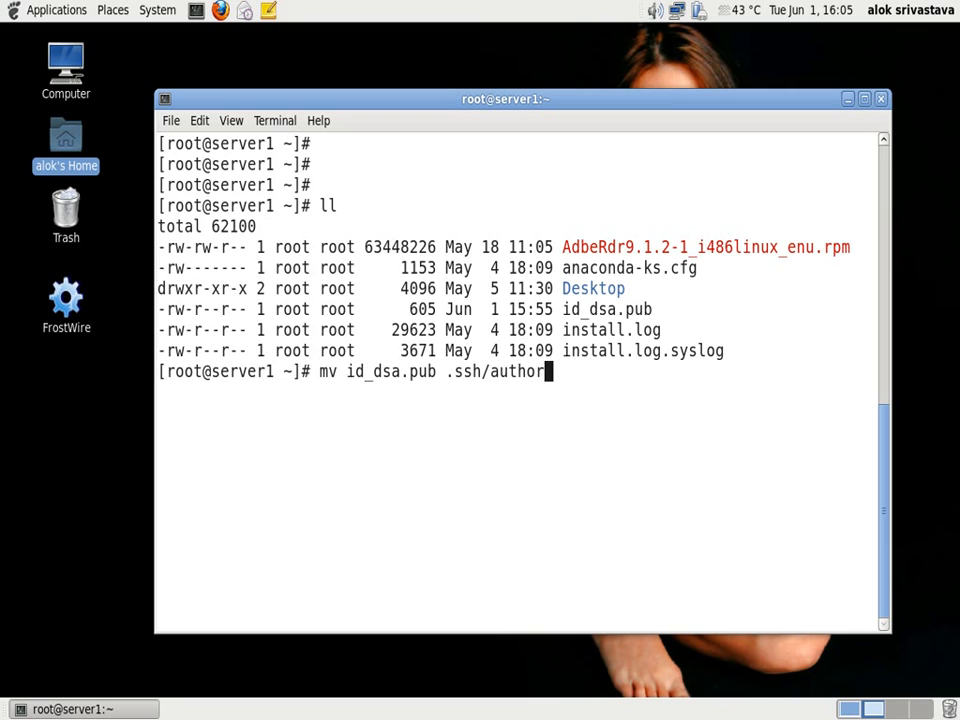
{"action": "type", "text": "ized_k"}
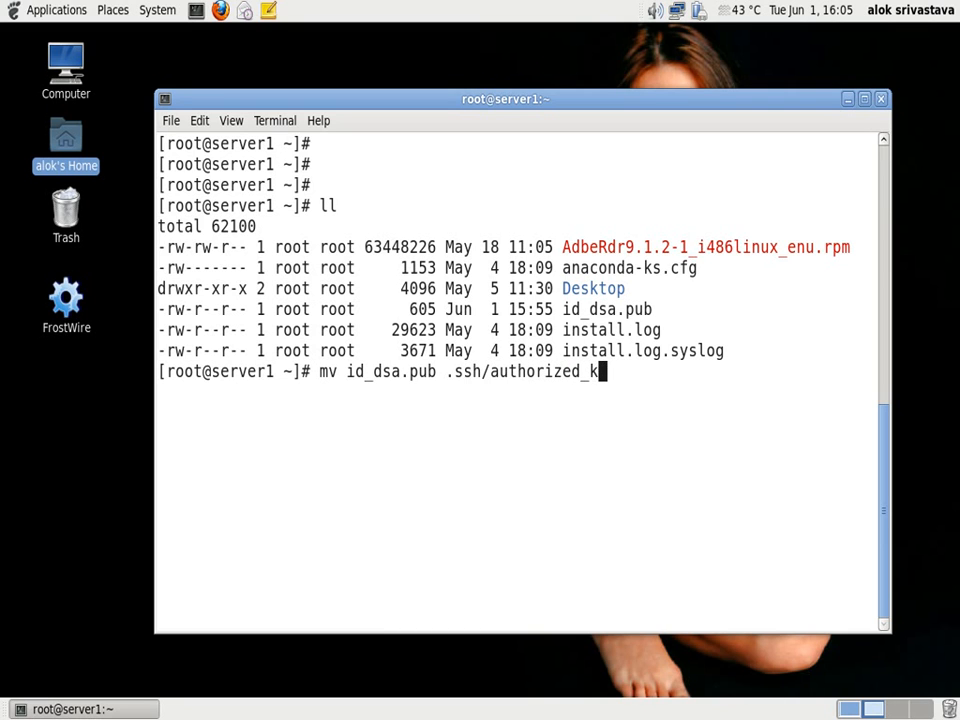
{"action": "key", "text": "Return"}
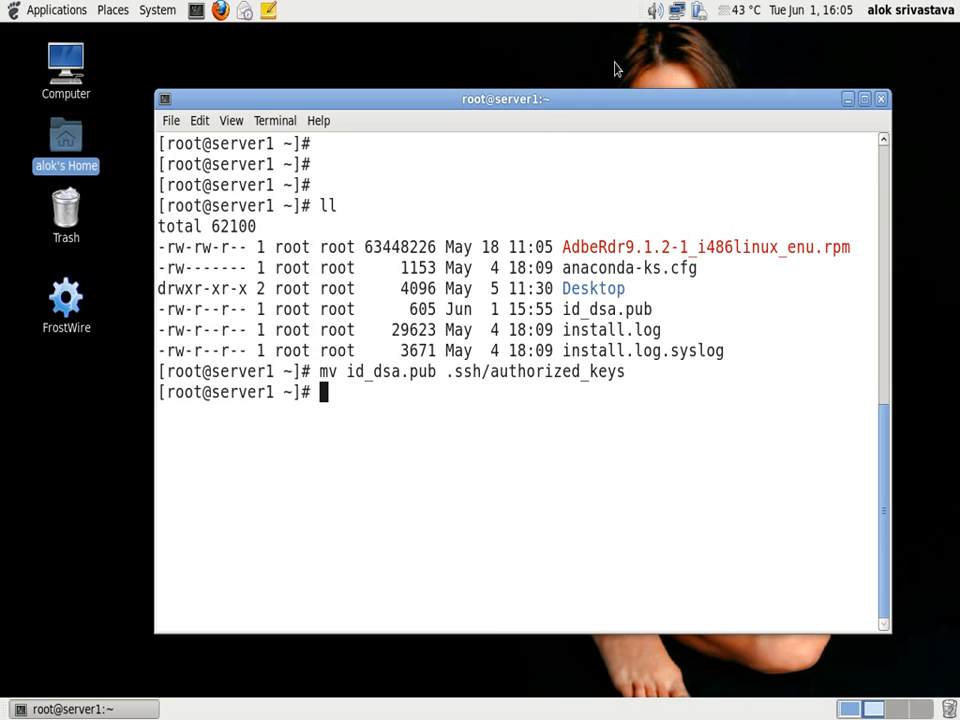
{"action": "left_click", "coordinate": [234, 708]}
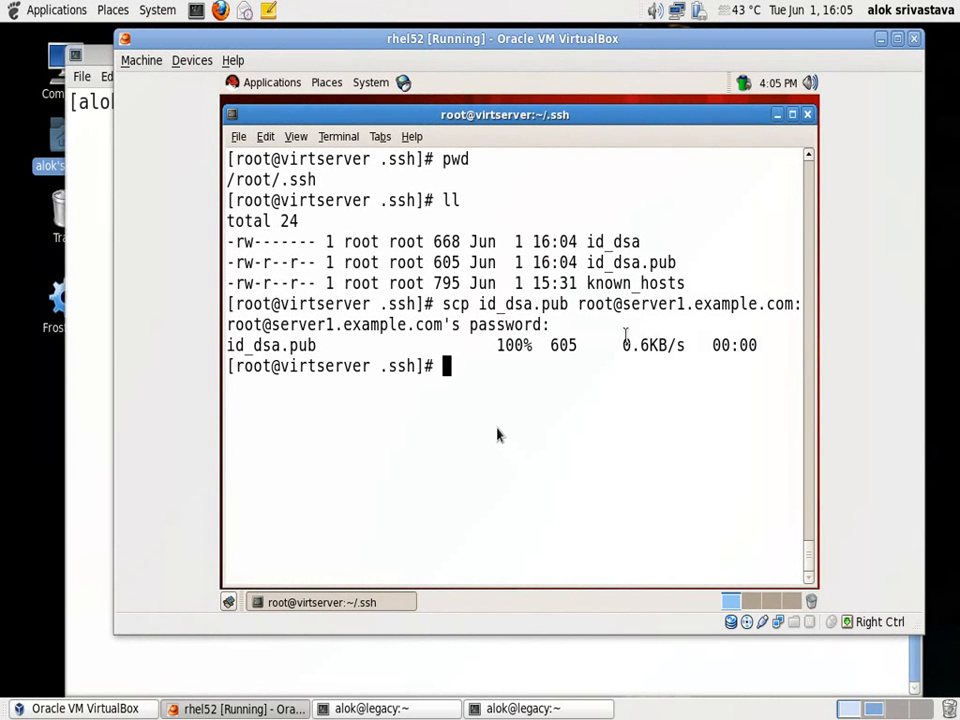
Run ssh server1.example.com, confirm it logs in without a password, and exit.
{"action": "type", "text": "cd"}
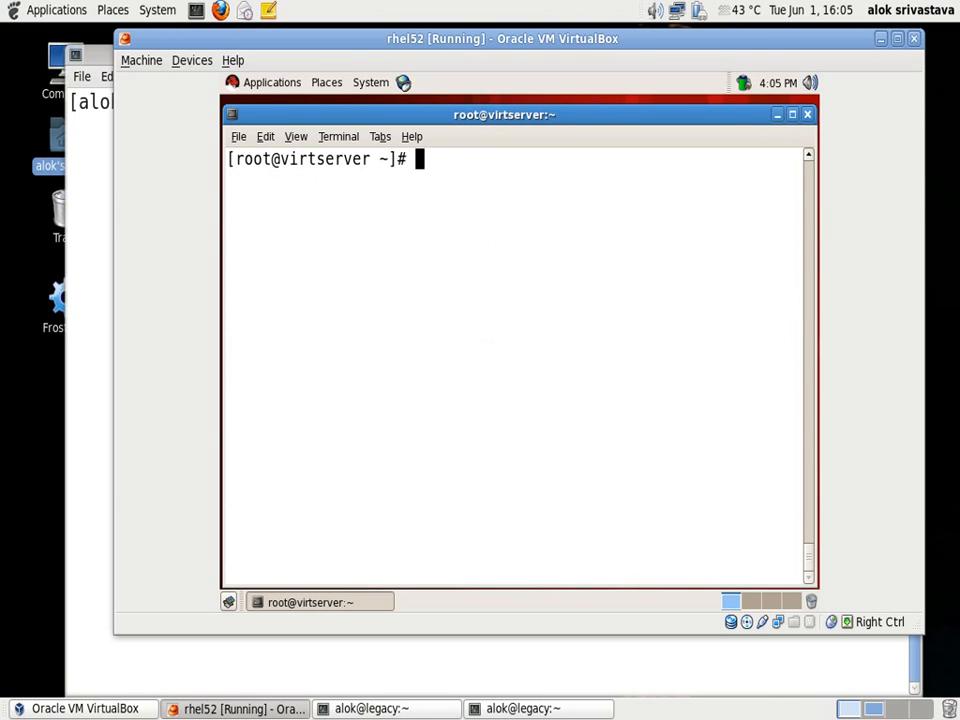
{"action": "type", "text": "ssh serv"}
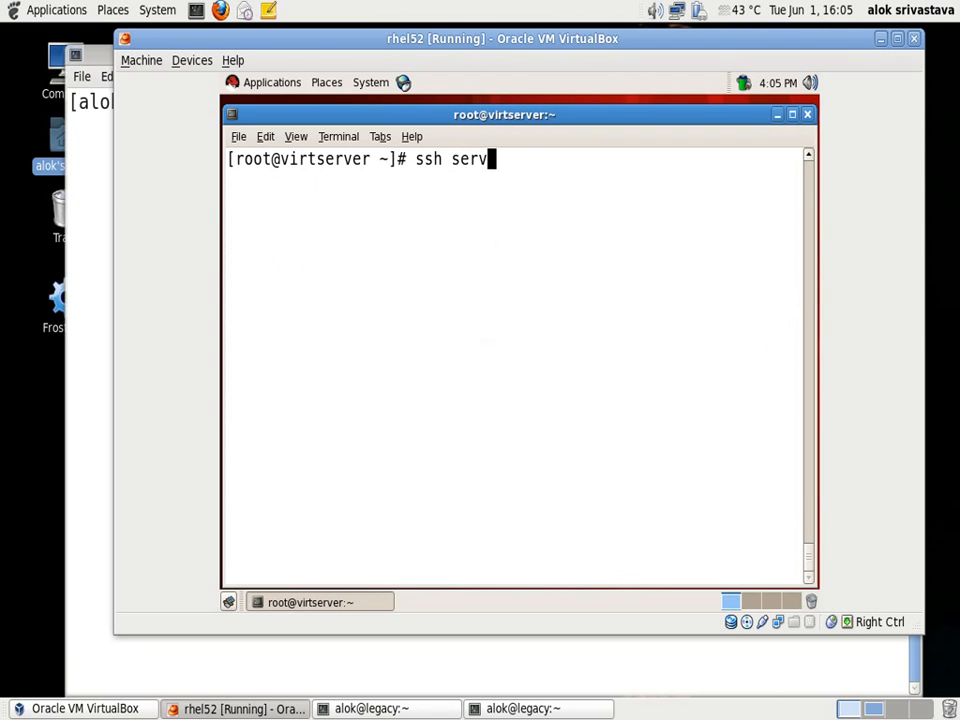
{"action": "type", "text": "er1.example.com"}
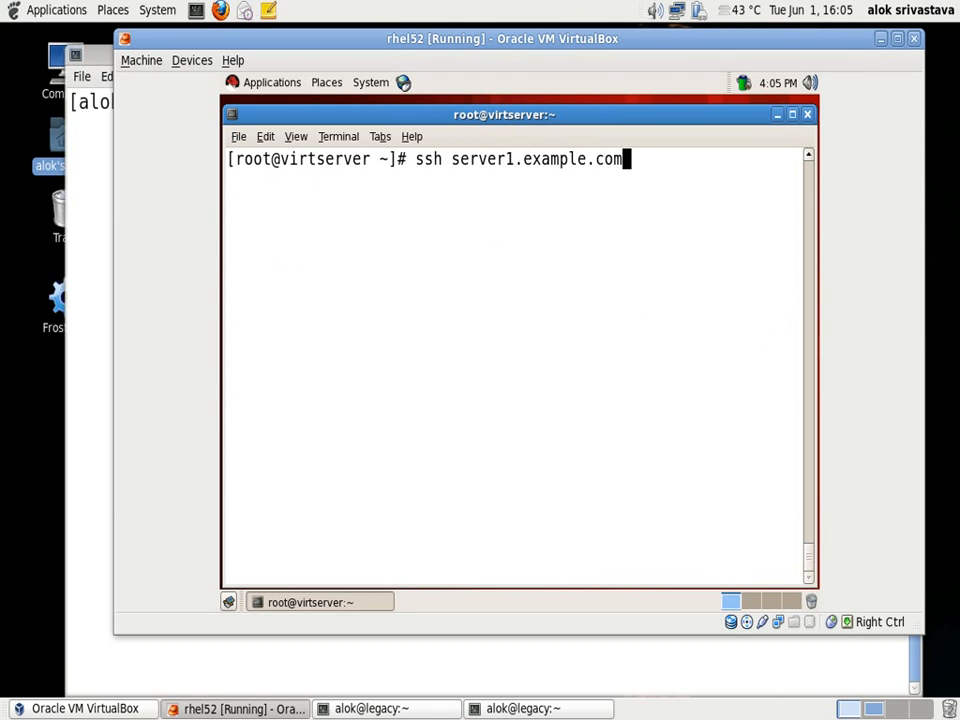
{"action": "key", "text": "Return"}
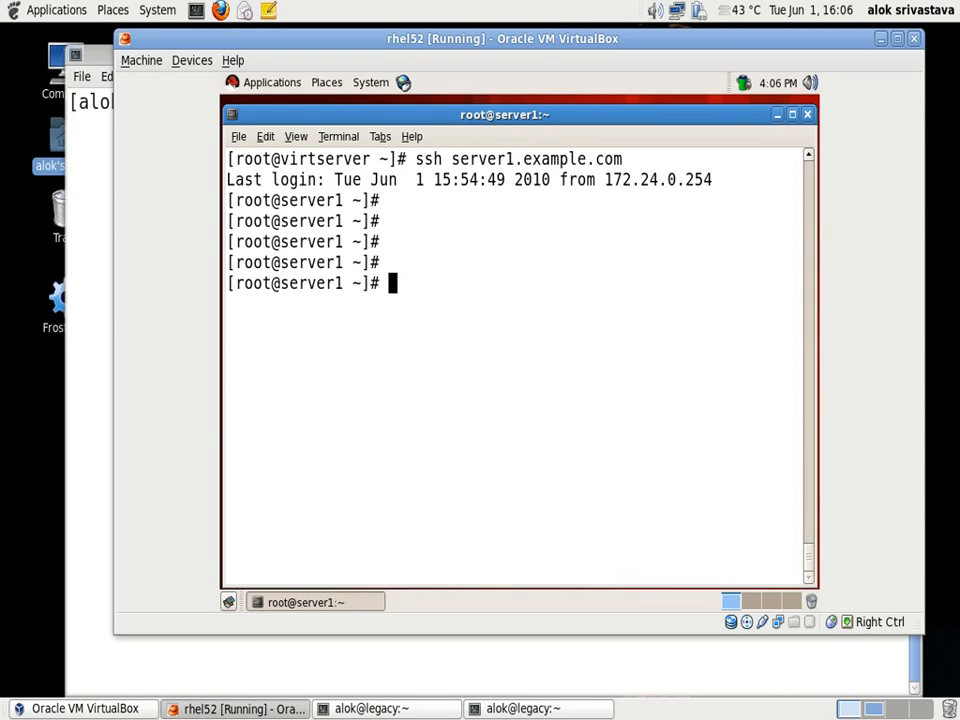
{"action": "type", "text": "ssh serve"}
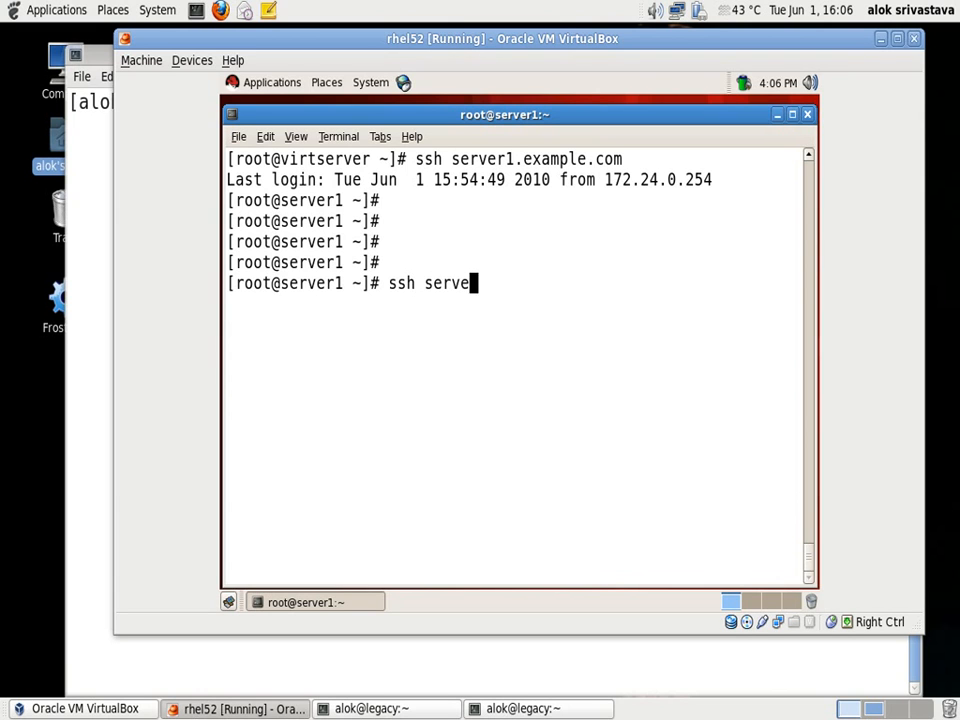
{"action": "type", "text": "exit"}
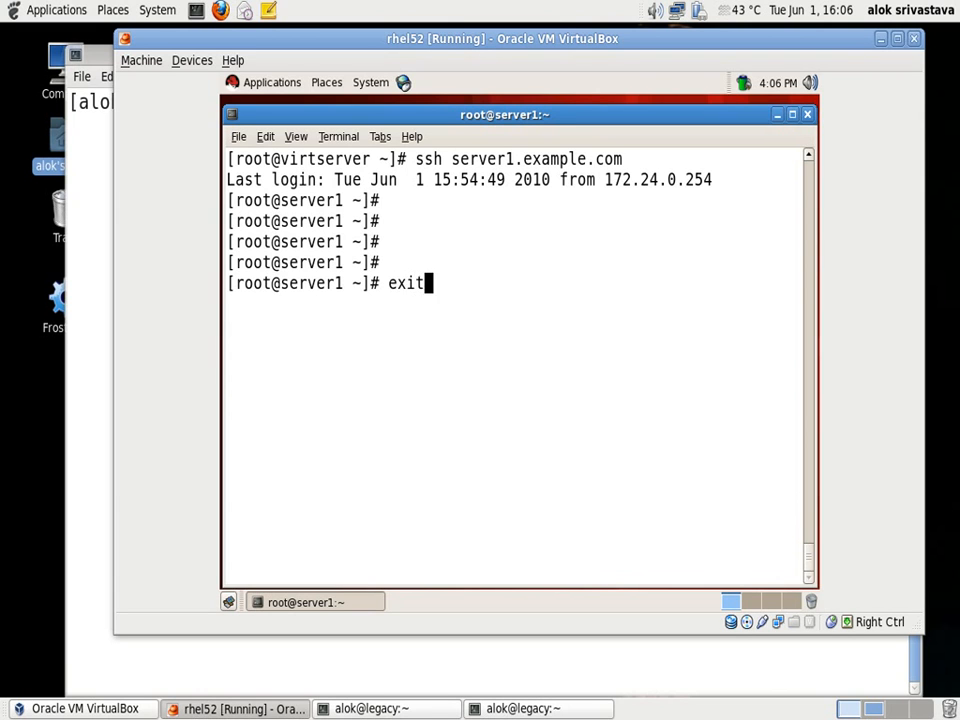
{"action": "key", "text": "Return"}
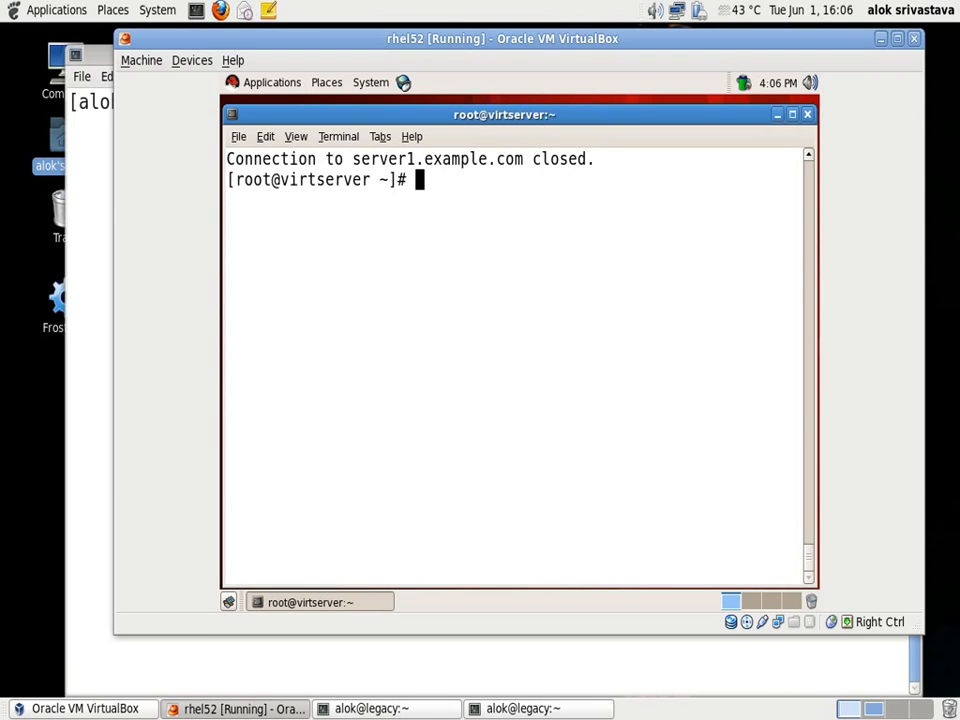
Write ssh-to in vim with #!/bin/bash and ssh `basename $0` $*, then save and quit.
{"action": "type", "text": "s"}
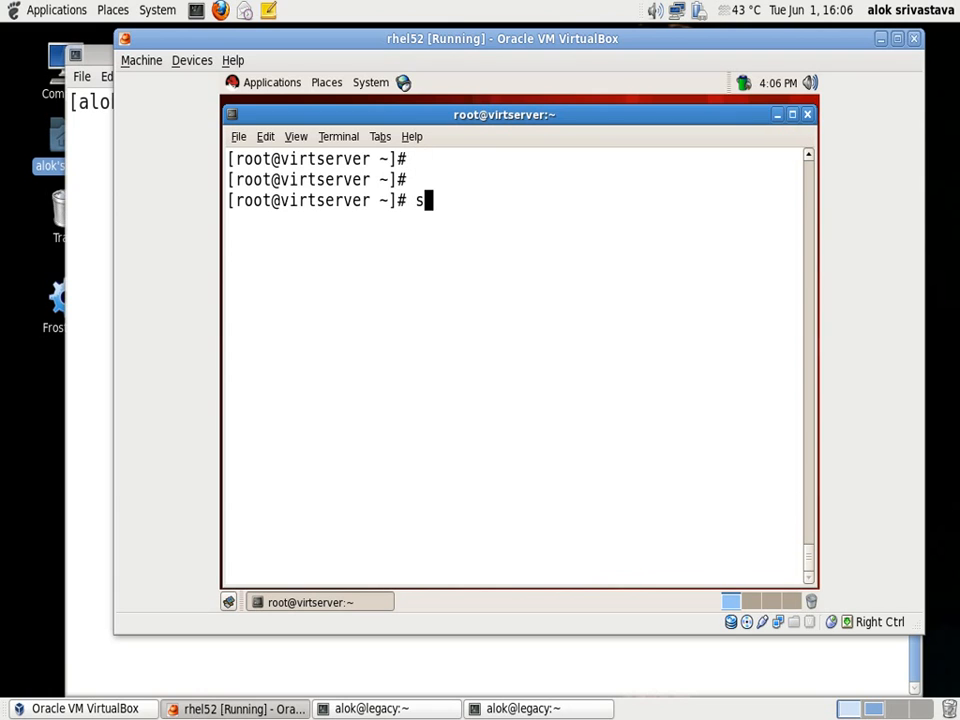
{"action": "type", "text": "sh server1"}
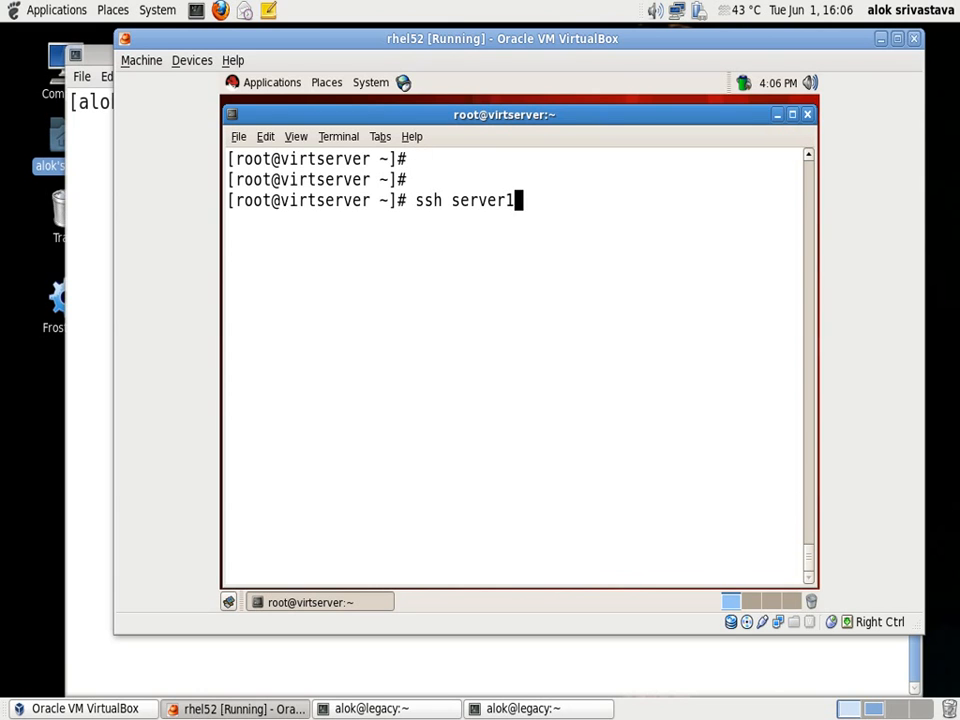
{"action": "type", "text": ".example.com"}
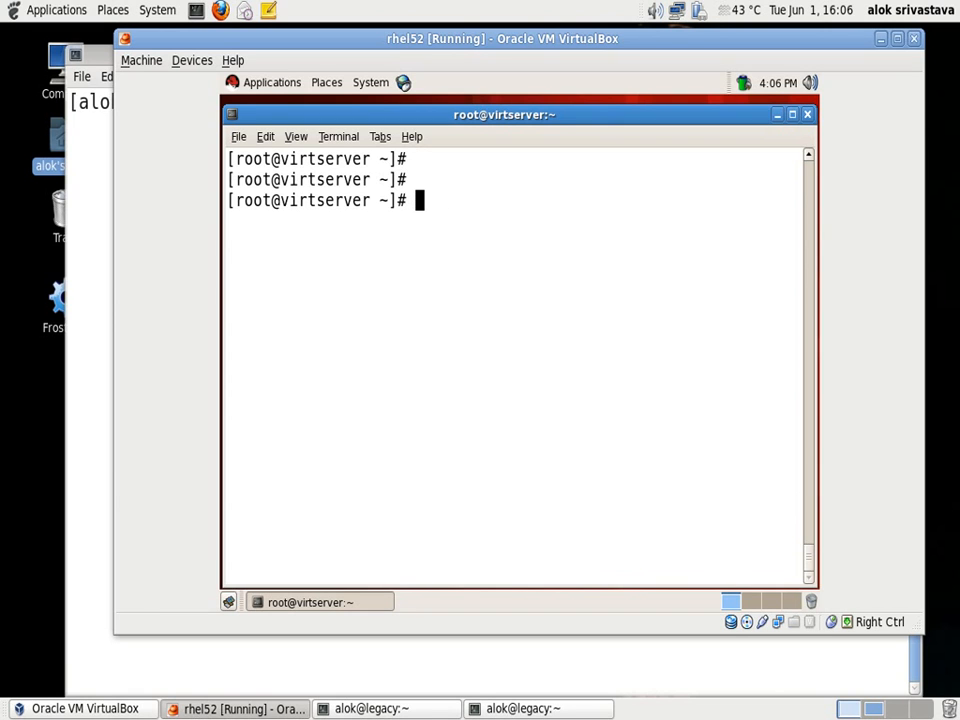
{"action": "type", "text": "vim ss"}
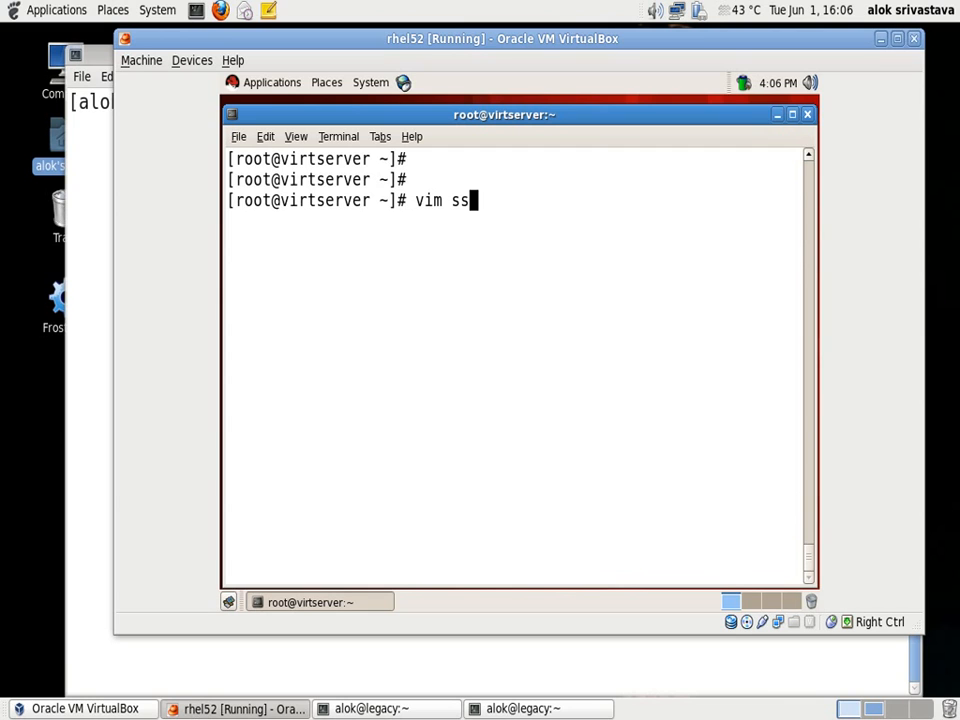
{"action": "type", "text": "h-to"}
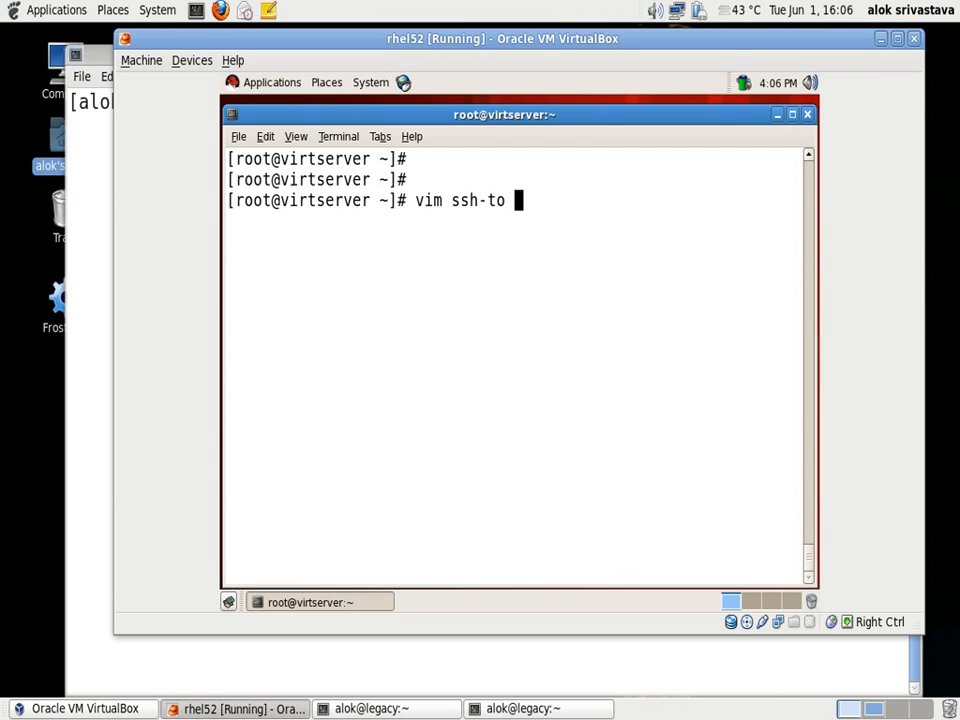
{"action": "key", "text": "Return"}
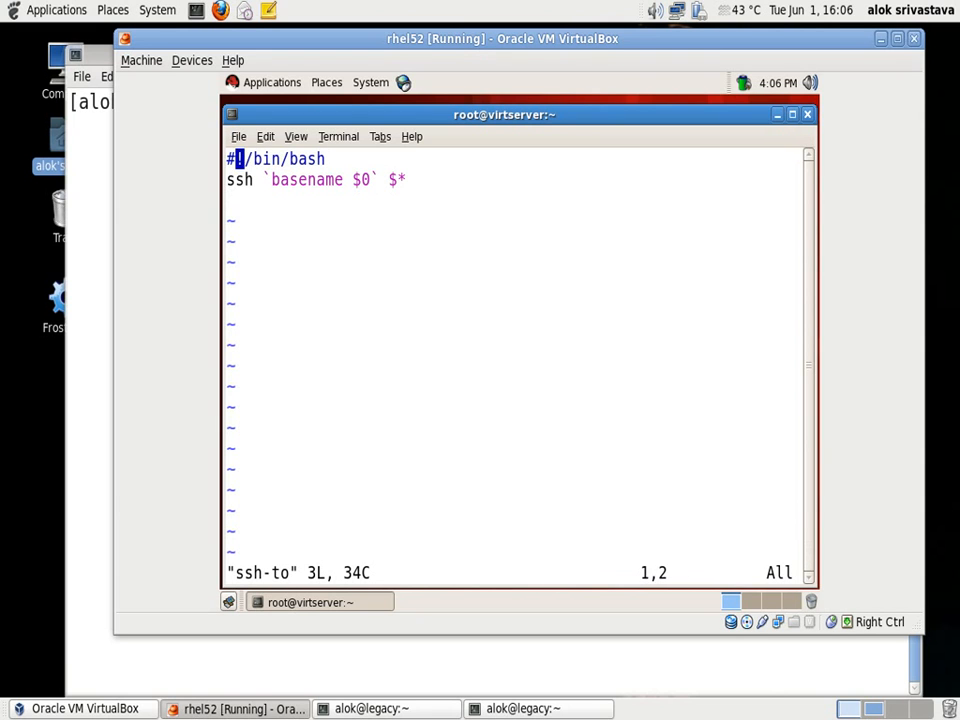
{"action": "key", "text": "Down"}
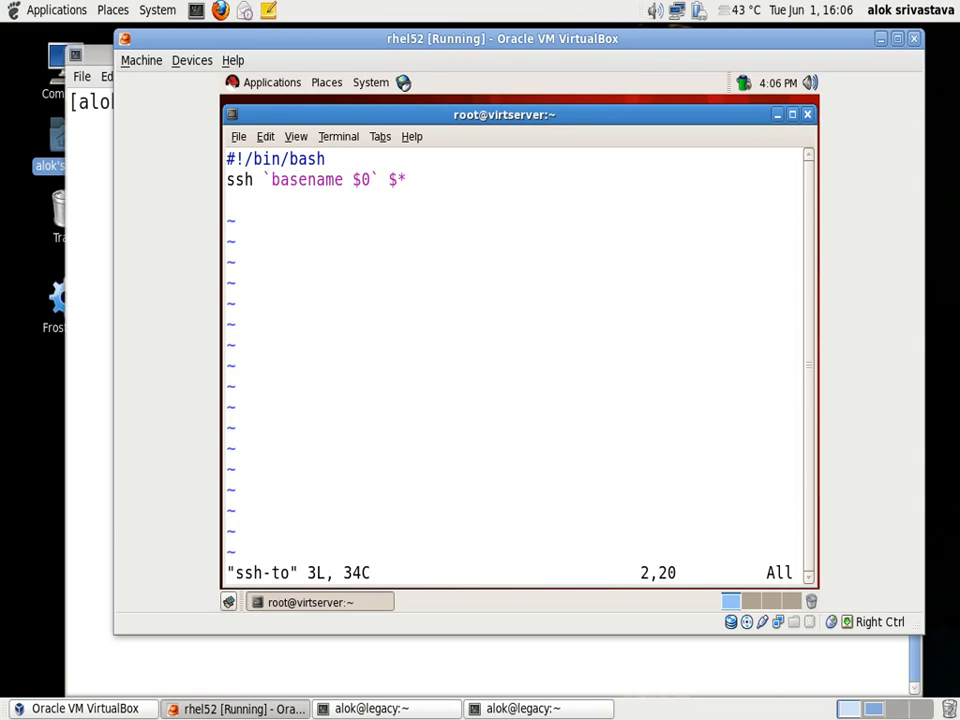
{"action": "type", "text": ":w"}
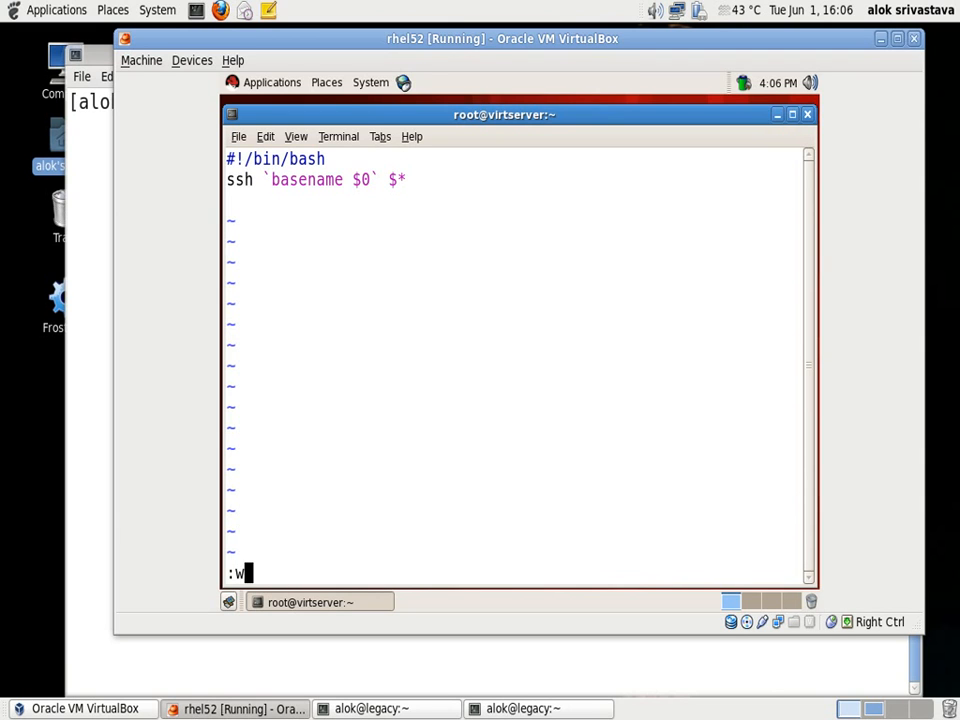
{"action": "key", "text": "Return"}
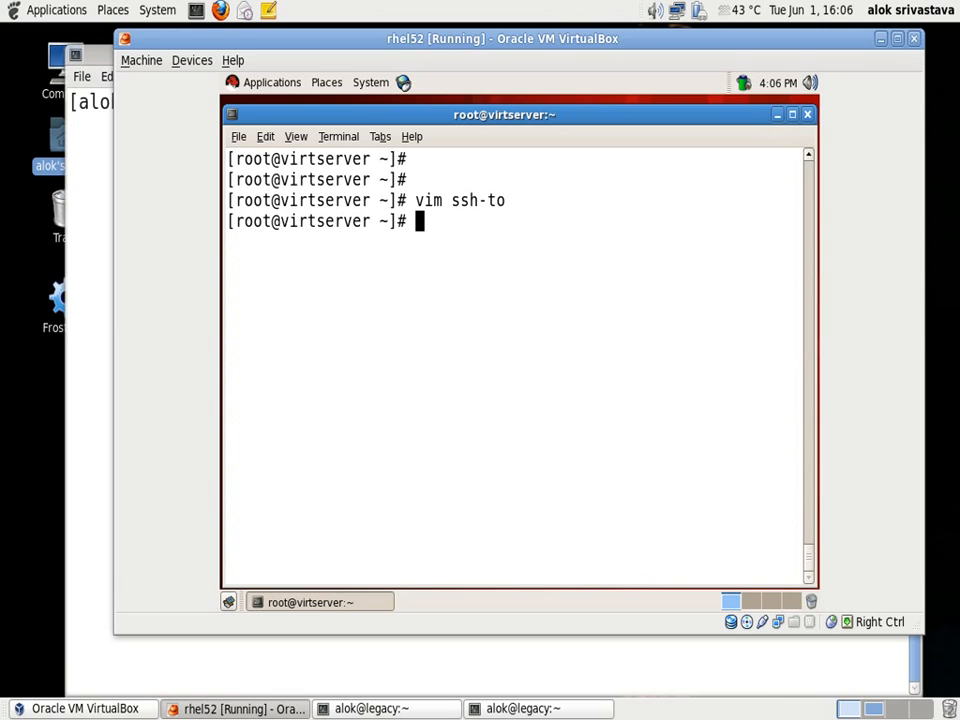
Apply chmod 744 to ssh-to and list the directory to check its permissions.
{"action": "type", "text": "chmod 7"}
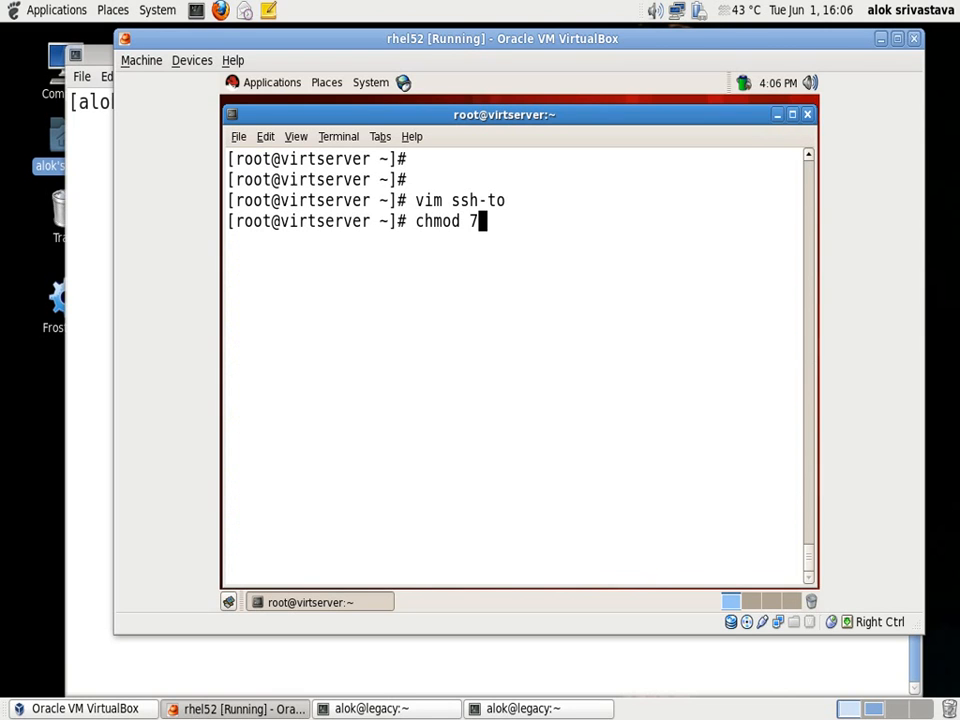
{"action": "type", "text": "44 ss"}
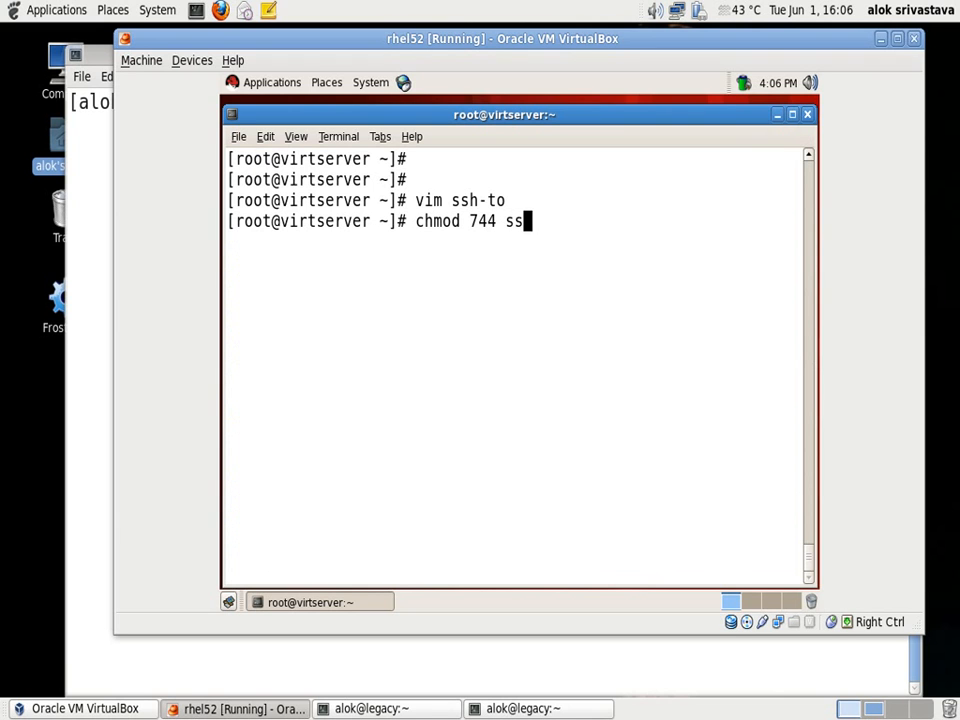
{"action": "type", "text": "h-to"}
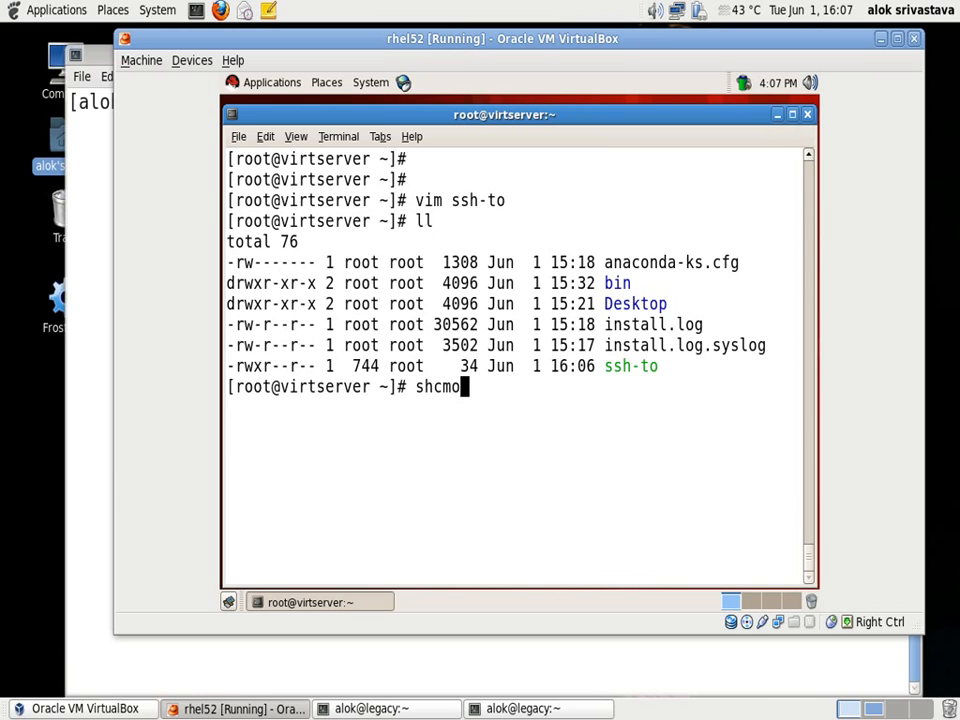
{"action": "type", "text": "chmod"}
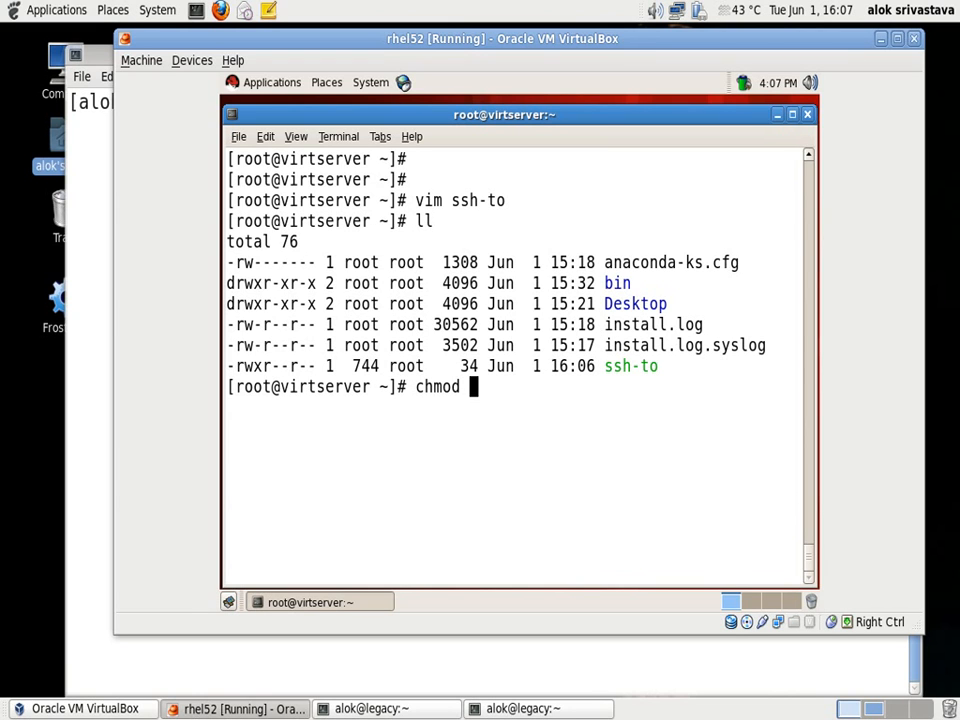
{"action": "type", "text": "744 ssh-to"}
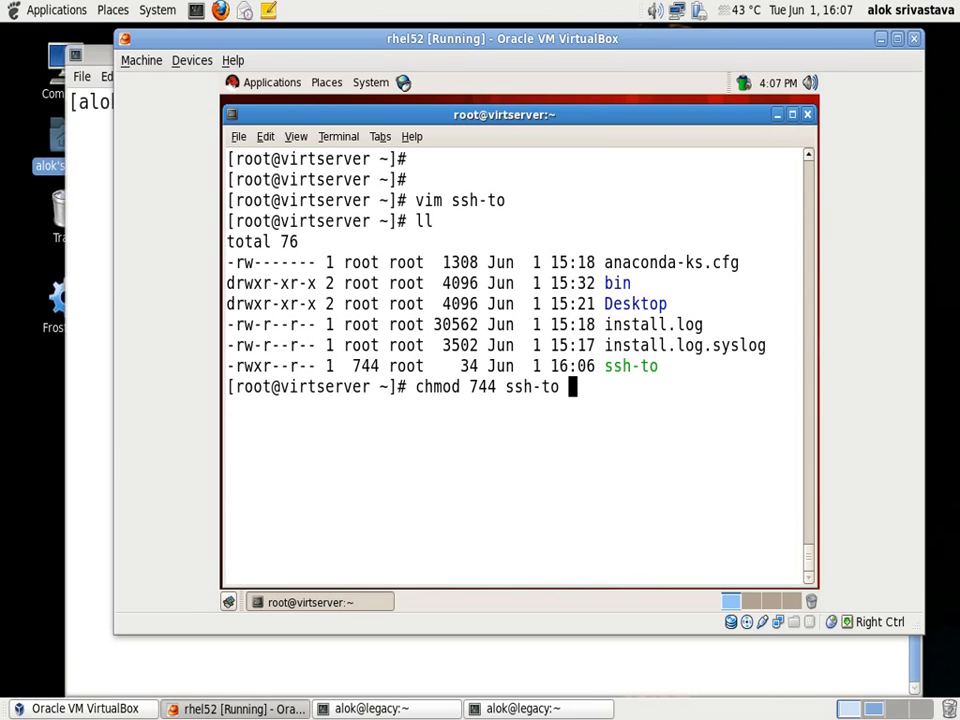
{"action": "key", "text": "Return"}
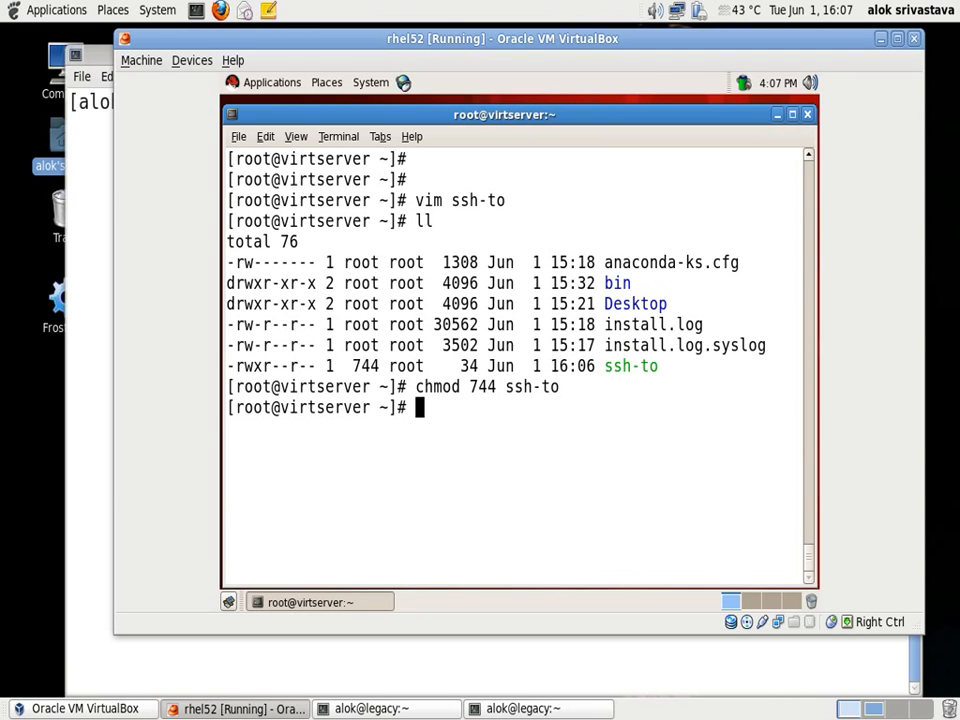
{"action": "type", "text": "ll"}
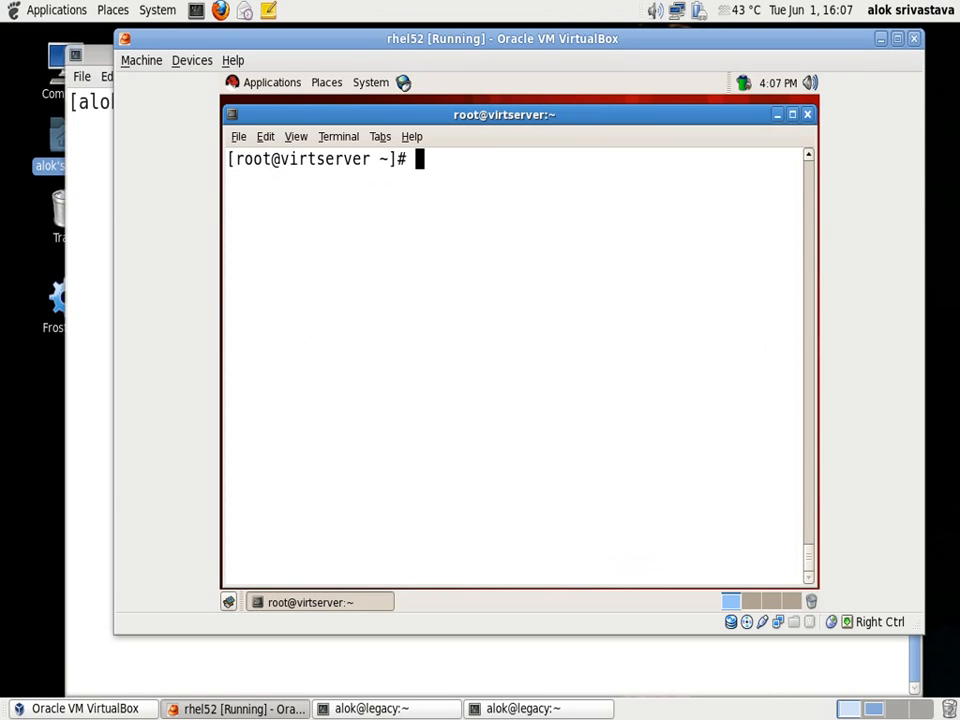
Change into the ~/bin directory in the home folder.
{"action": "type", "text": "mkdir bin/"}
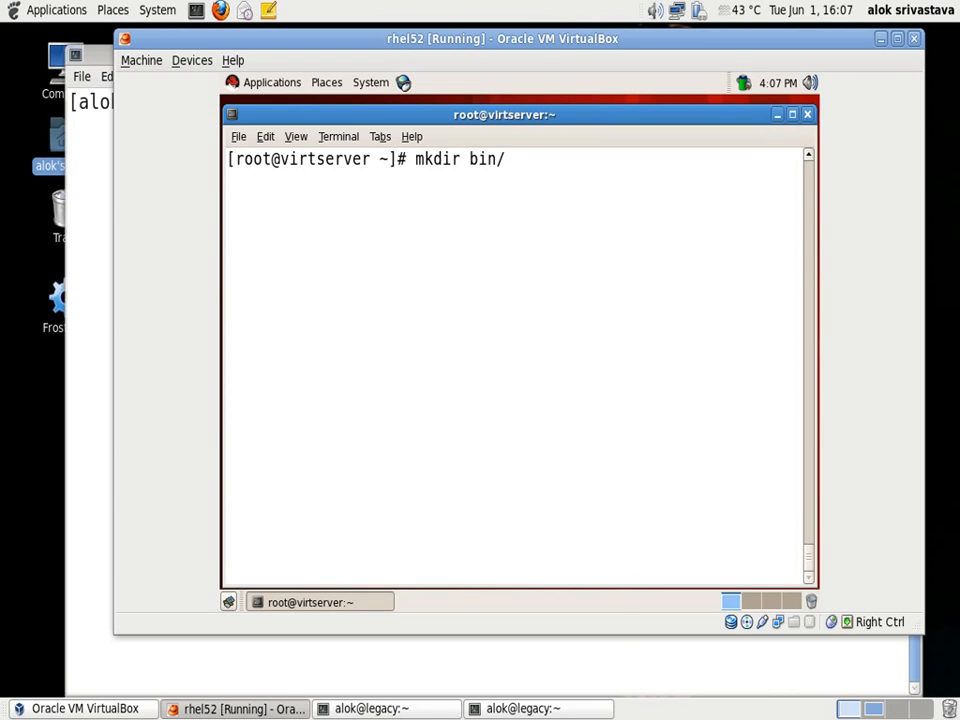
{"action": "key", "text": "BackSpace"}
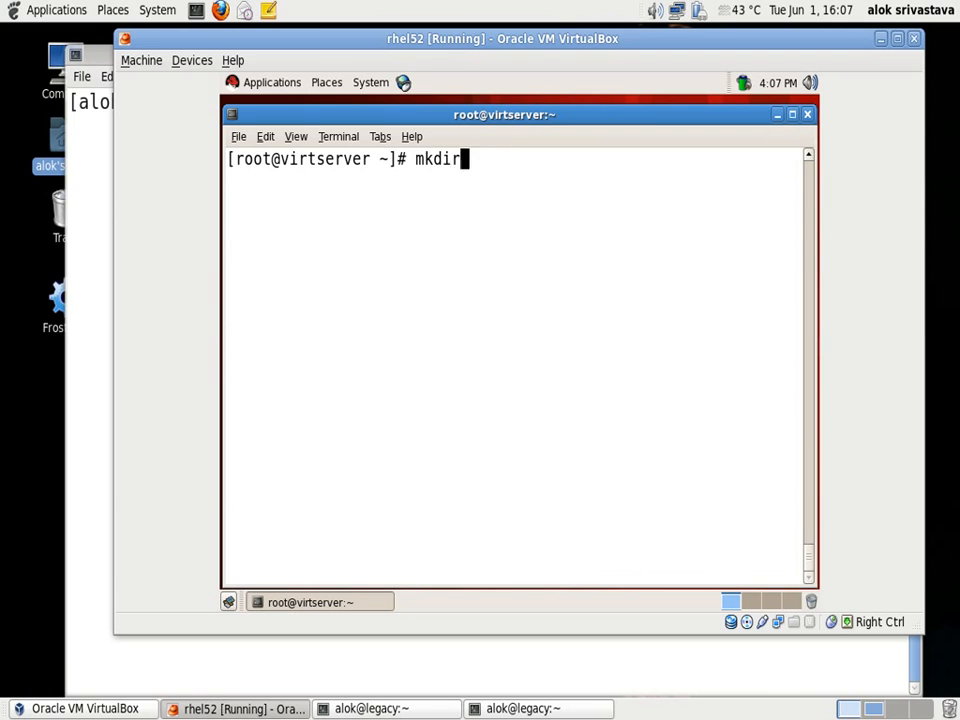
{"action": "type", "text": "cd b"}
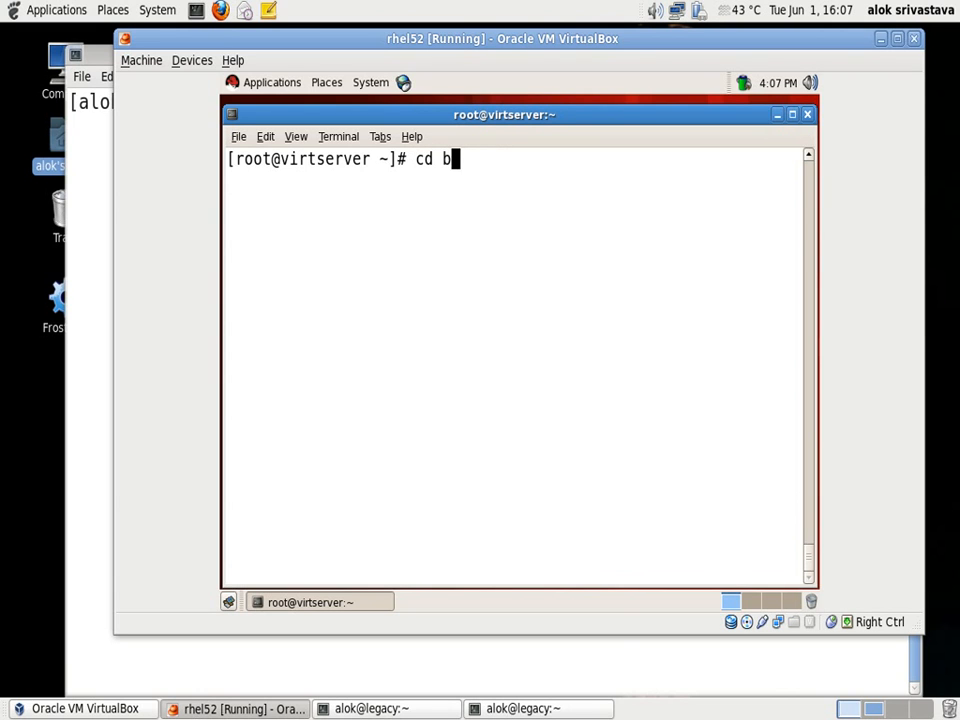
{"action": "key", "text": "Return"}
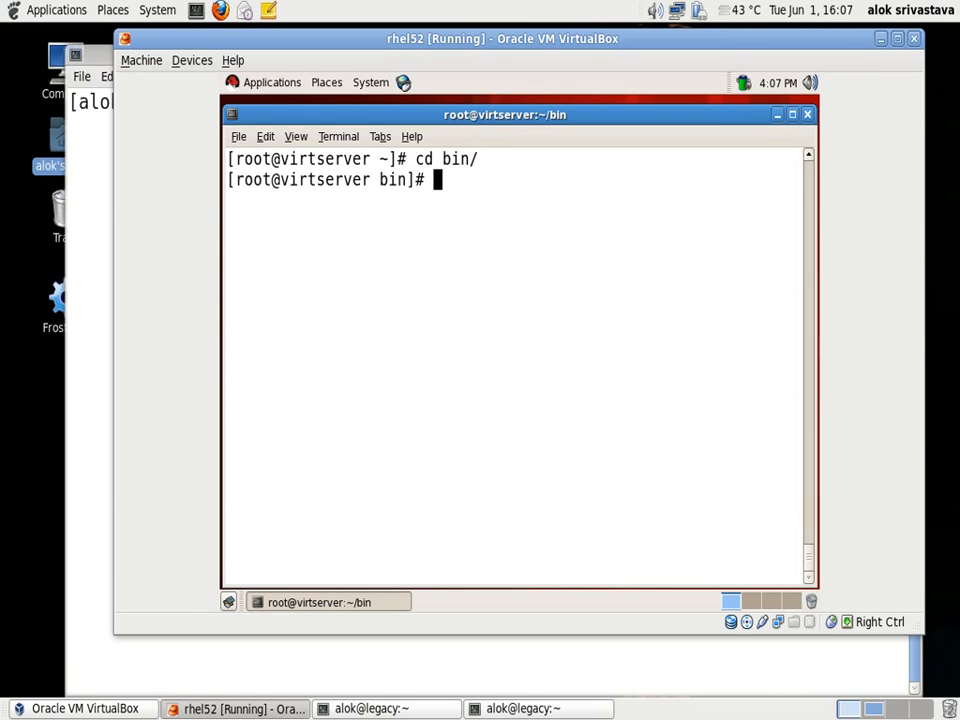
Start an ln -s /root/ssh-to link command for server1, then abandon it.
{"action": "type", "text": "ln -s /"}
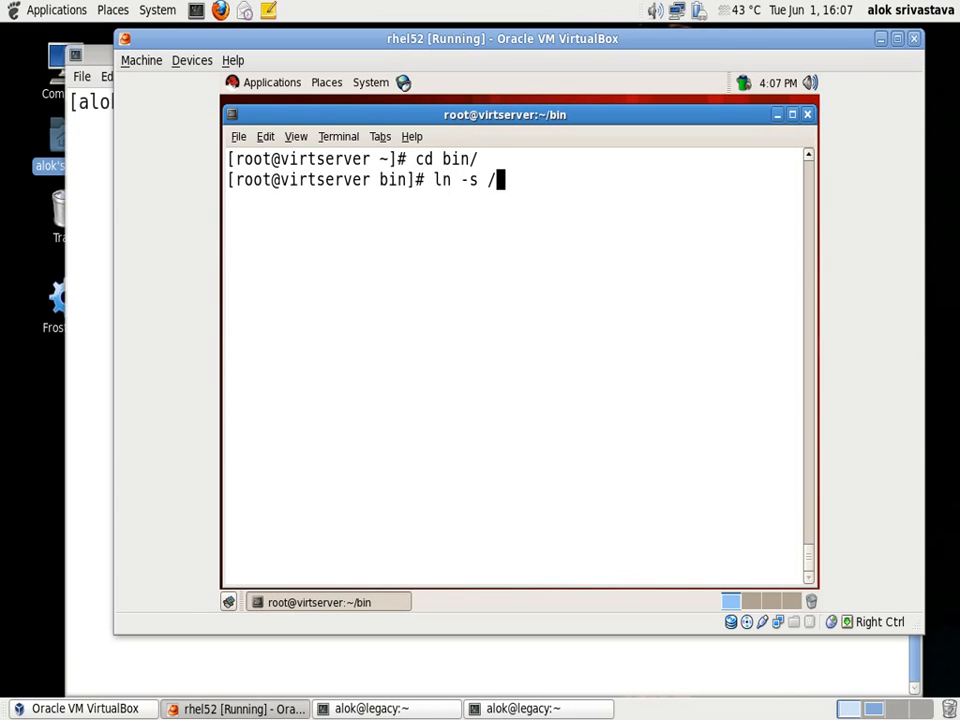
{"action": "type", "text": "root/"}
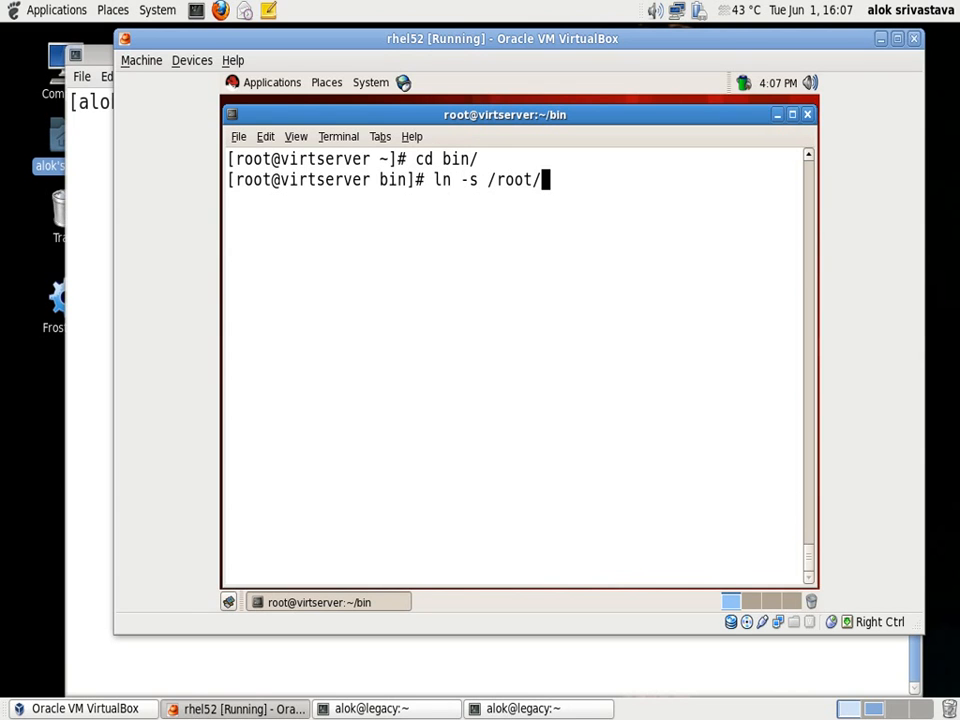
{"action": "type", "text": "ssh-to server1.example.c"}
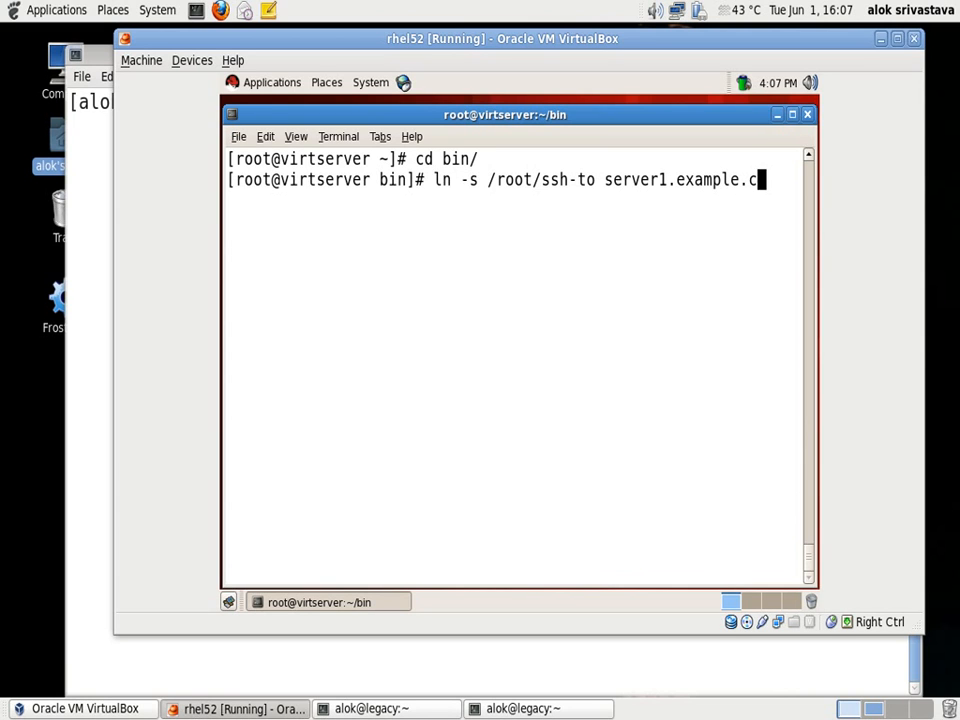
{"action": "type", "text": "om"}
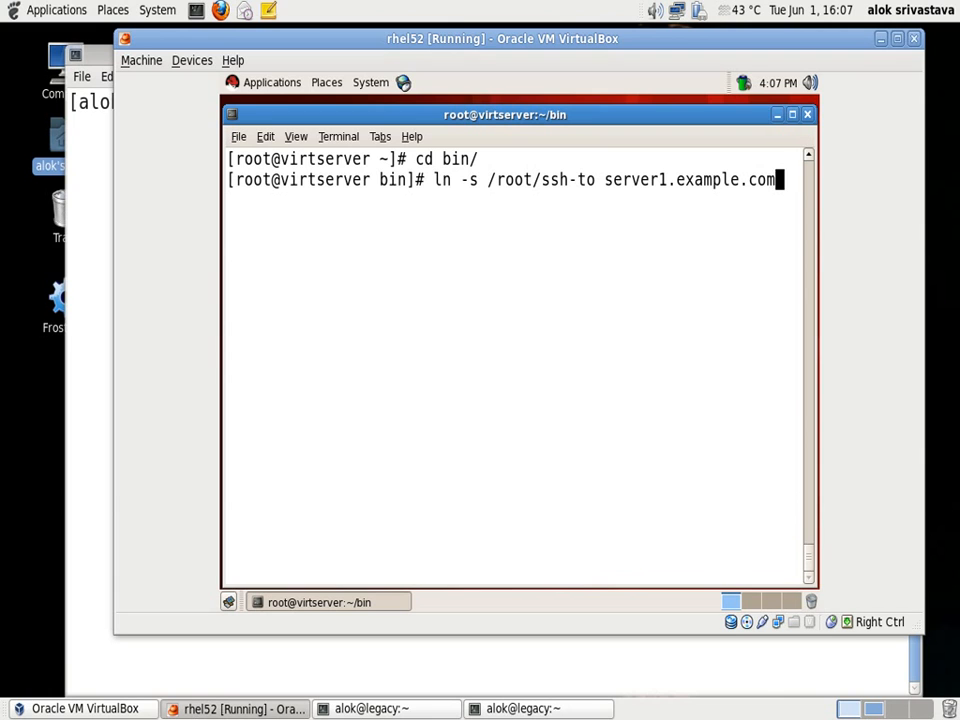
{"action": "key", "text": "BackSpace"}
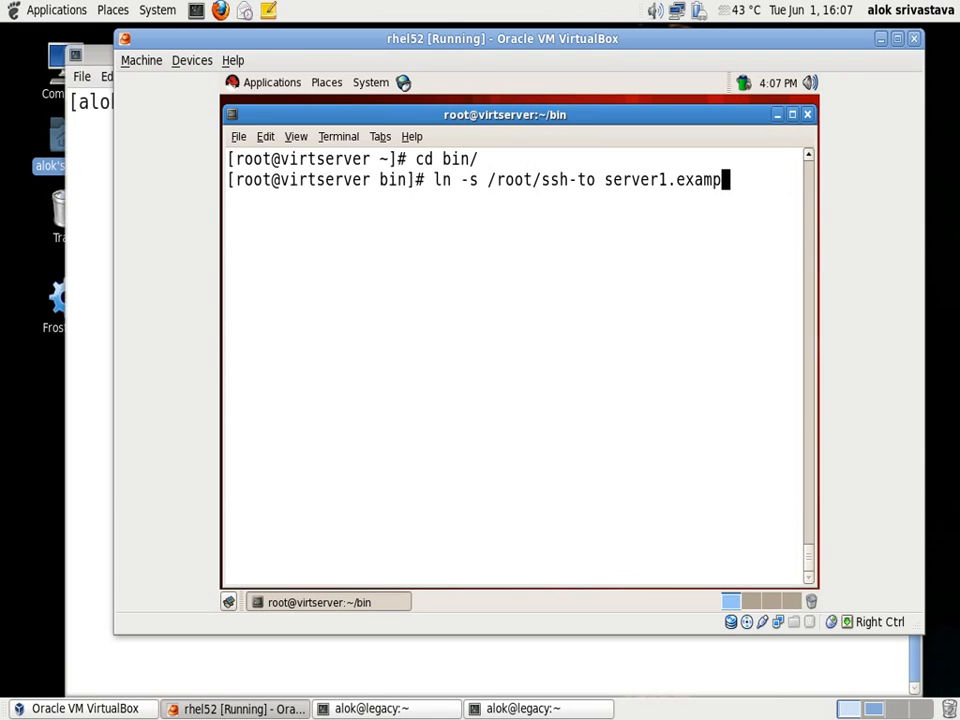
{"action": "key", "text": "Return"}
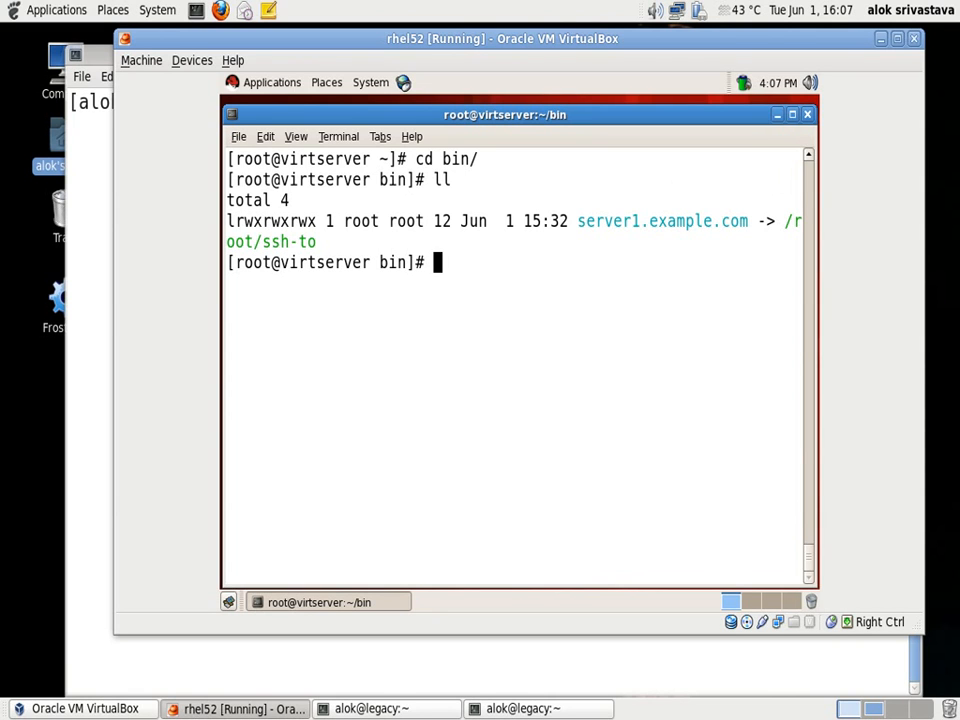
Create the secondserver symlink to /root/ssh-to and list both links in ~/bin.
{"action": "type", "text": "ln -"}
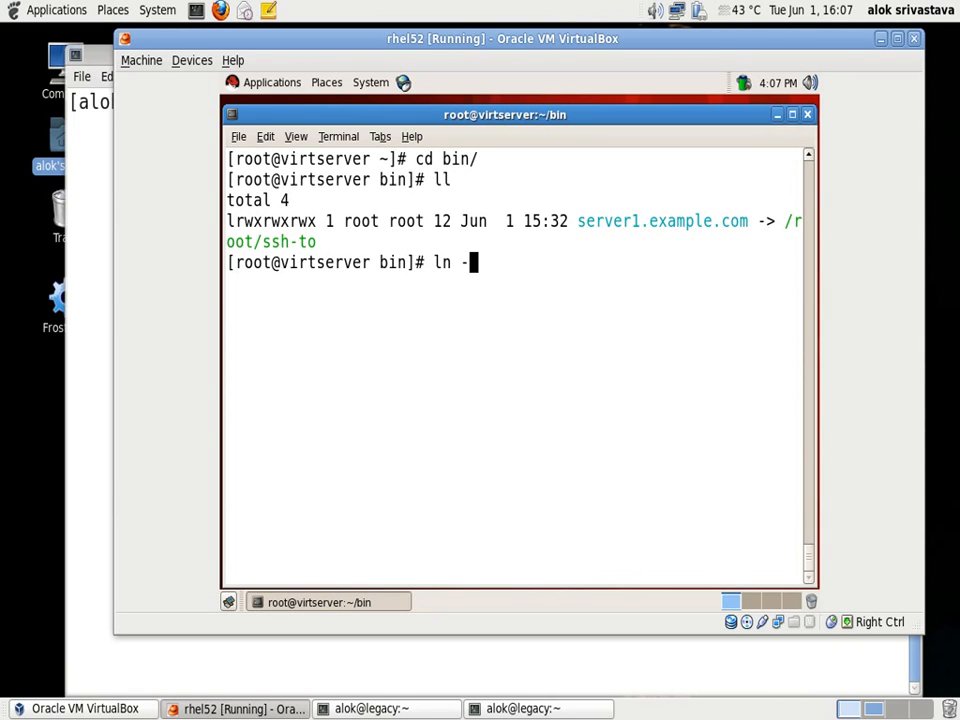
{"action": "type", "text": "s"}
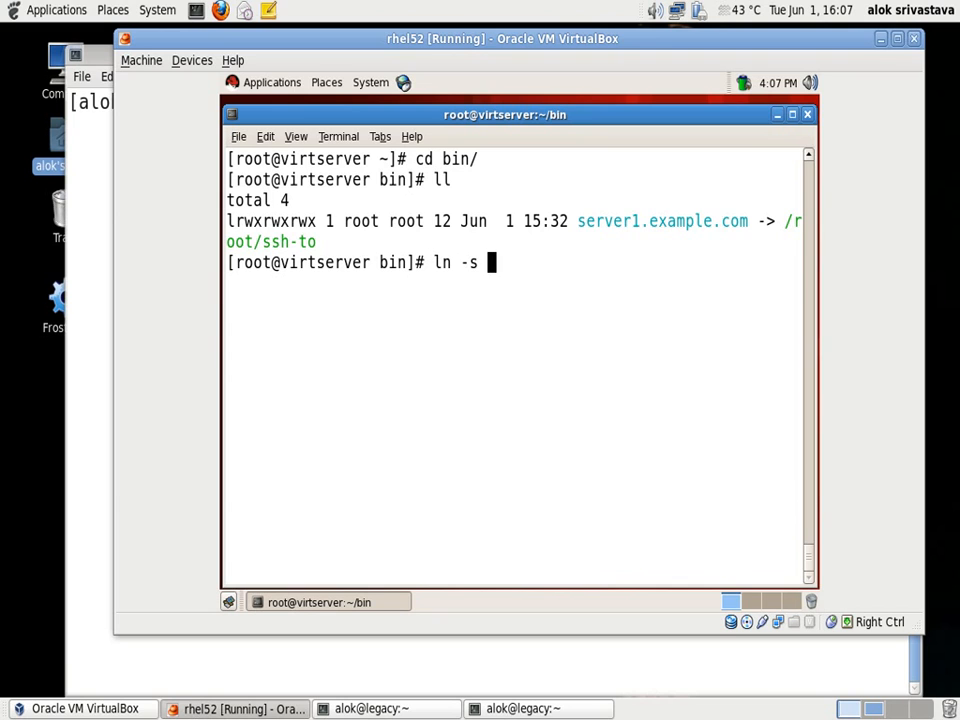
{"action": "type", "text": "/root/s"}
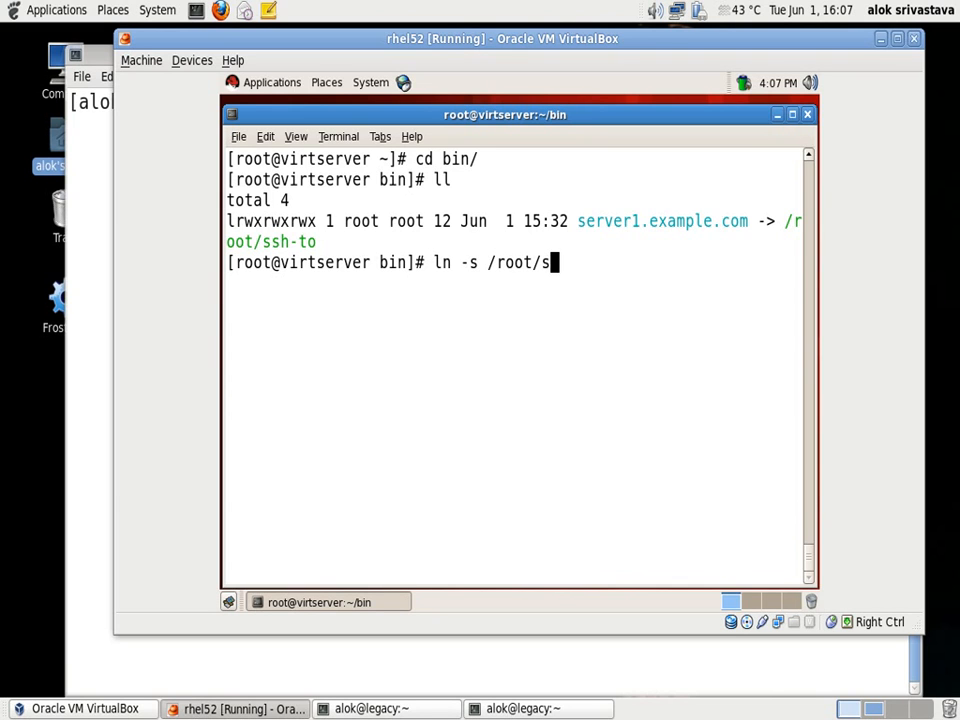
{"action": "type", "text": "sh-to"}
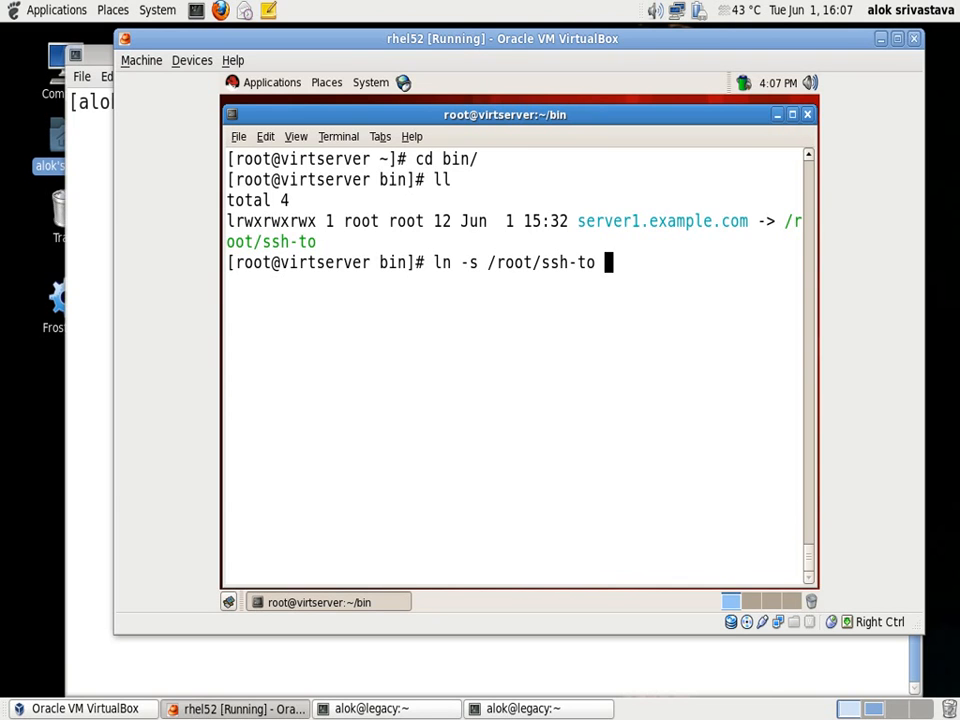
{"action": "type", "text": "secondser"}
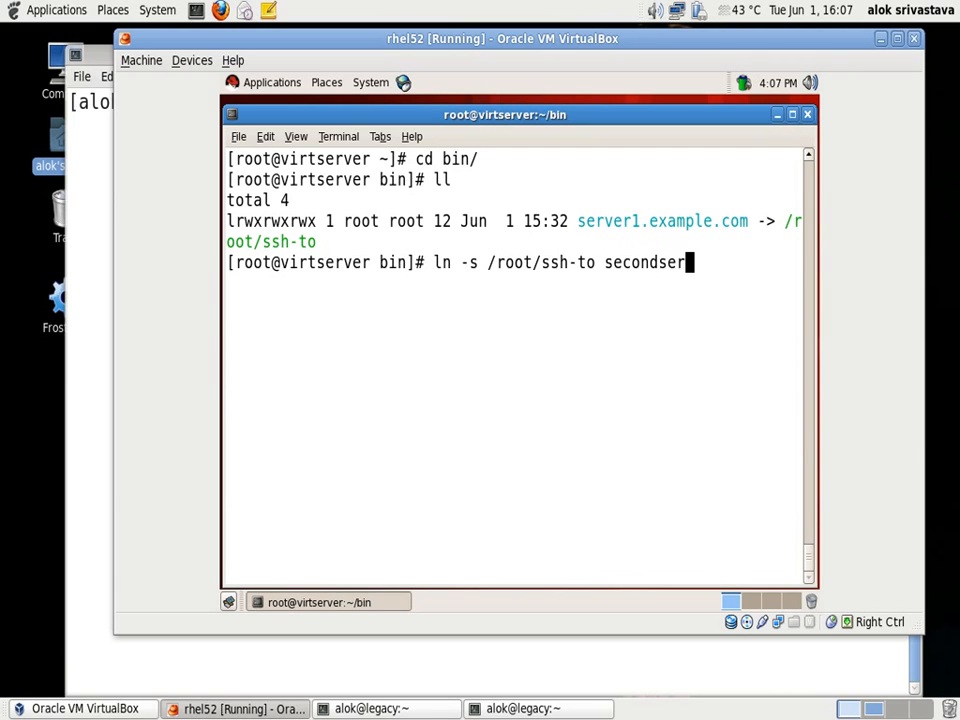
{"action": "type", "text": "e"}
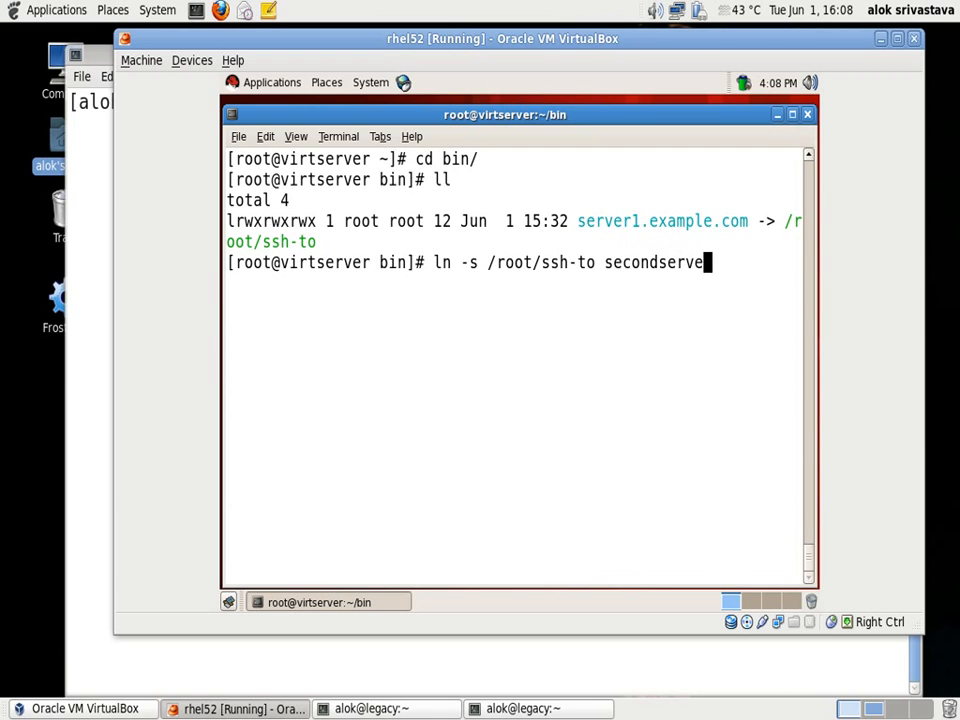
{"action": "key", "text": "Return"}
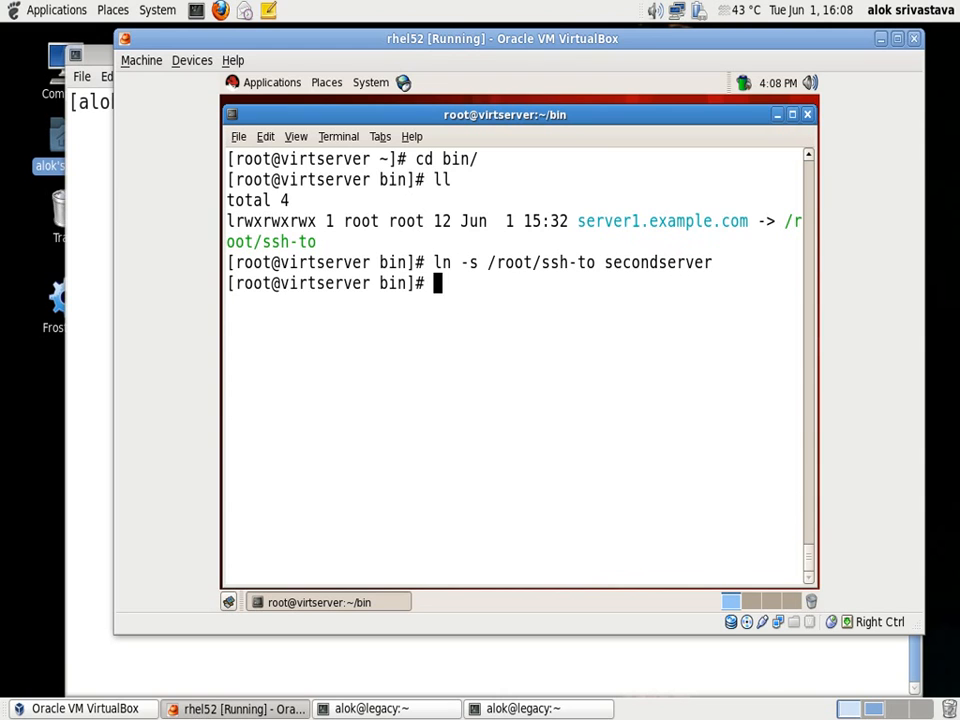
{"action": "key", "text": "Return"}
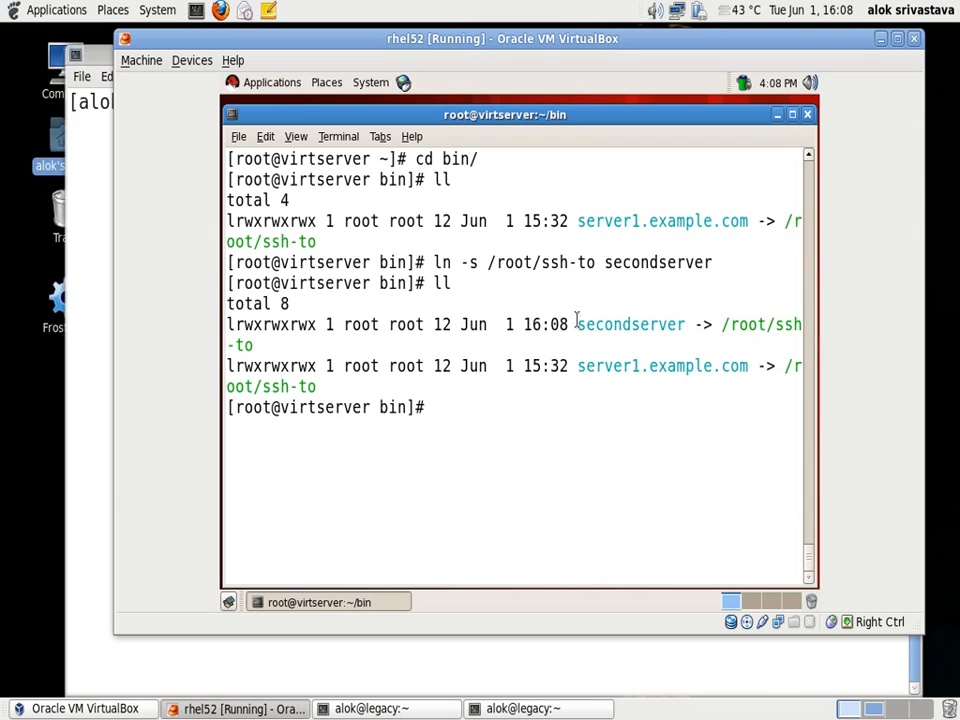
{"action": "double_click", "coordinate": [630, 324]}
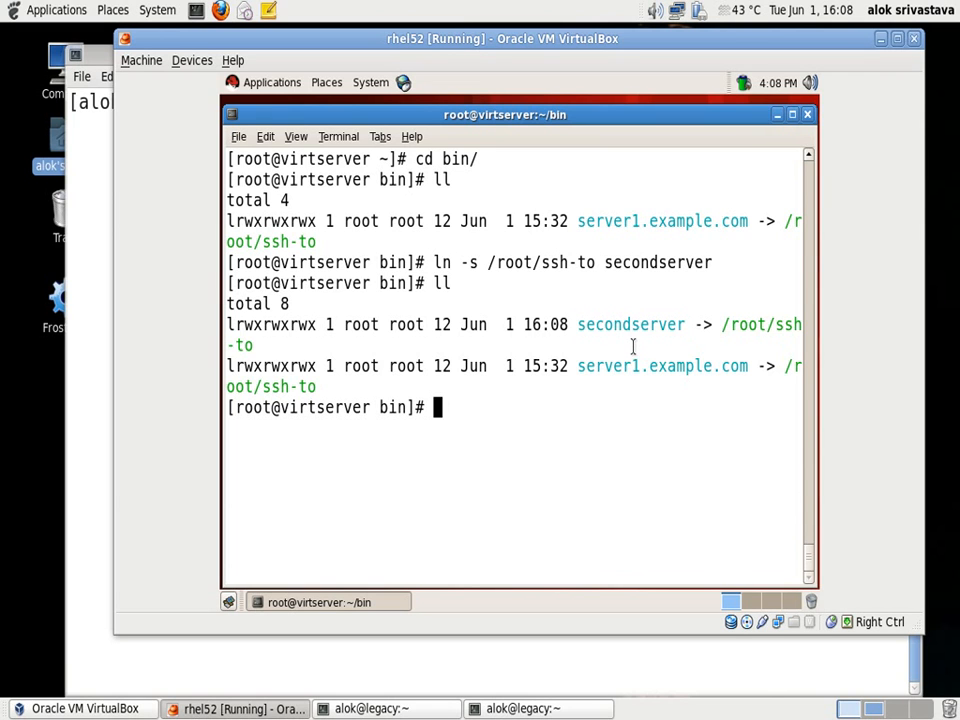
{"action": "double_click", "coordinate": [662, 365]}
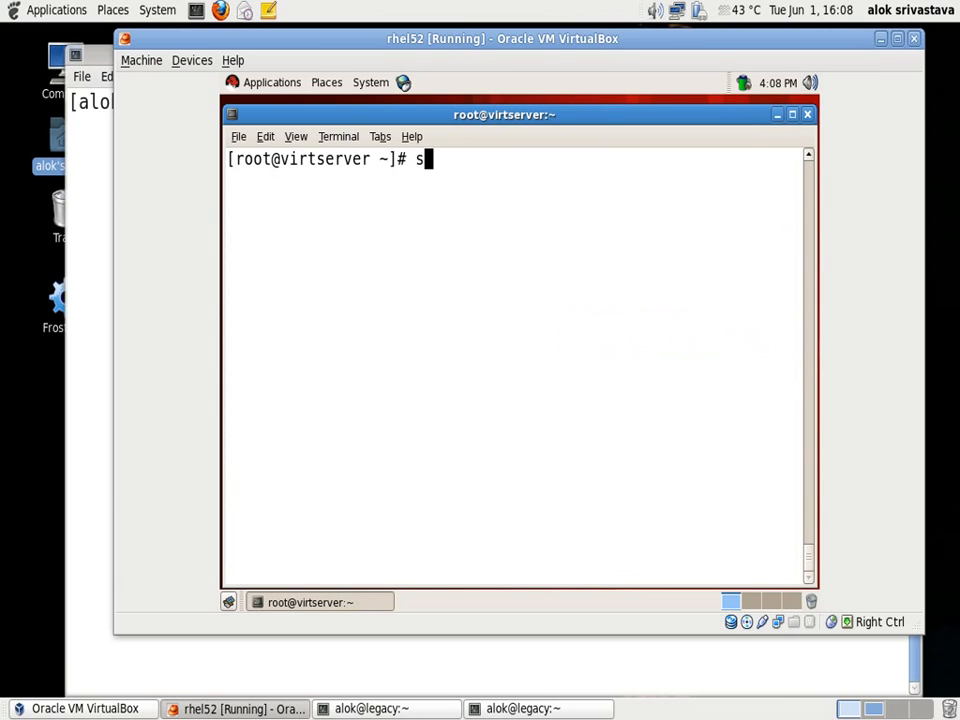
Run server1.example.com as a command to log in, repeat it, then exit the session.
{"action": "type", "text": "erver1.example.com"}
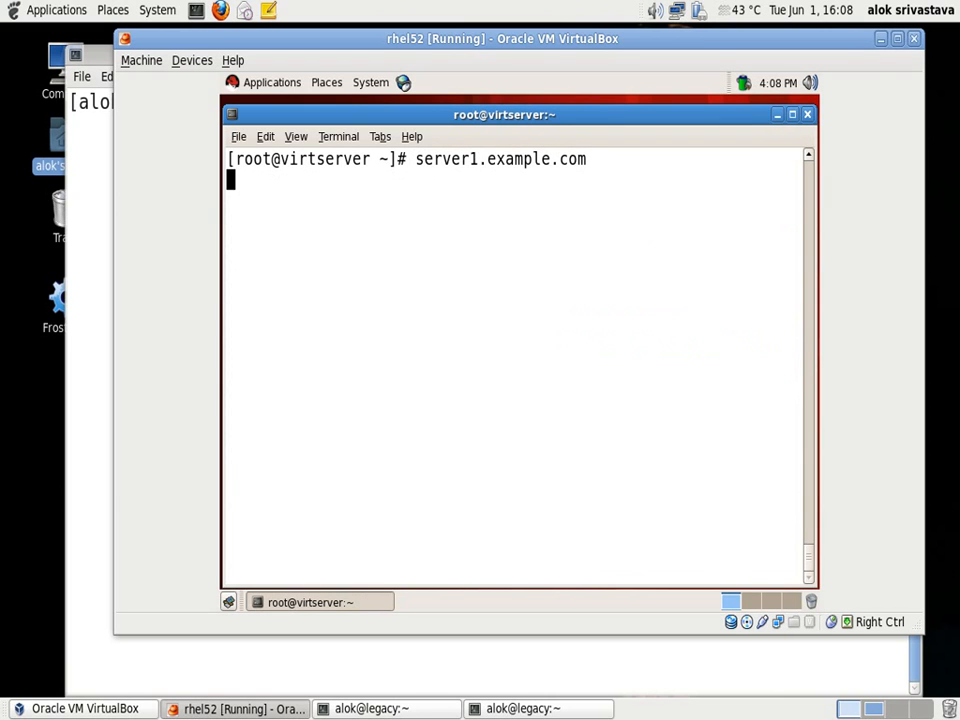
{"action": "key", "text": "Return"}
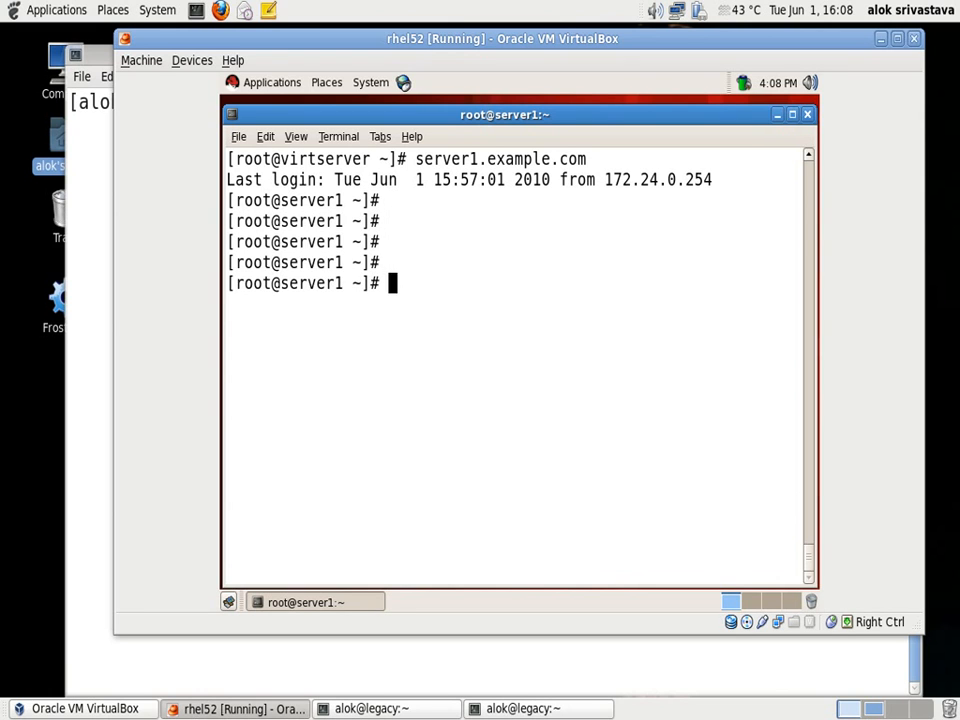
{"action": "mouse_move", "coordinate": [325, 307]}
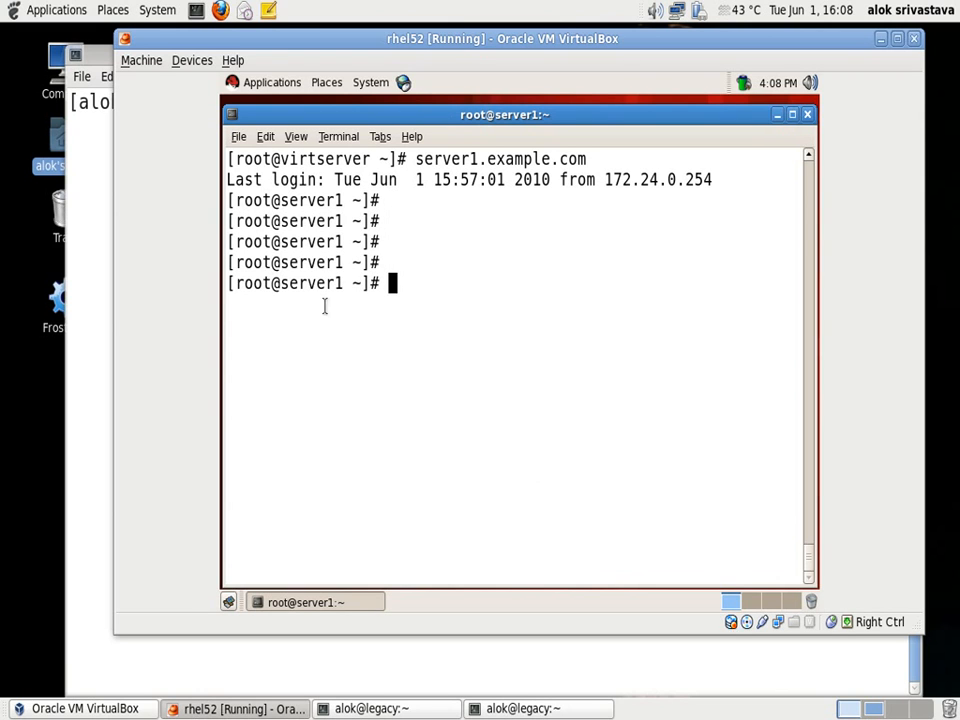
{"action": "mouse_move", "coordinate": [415, 260]}
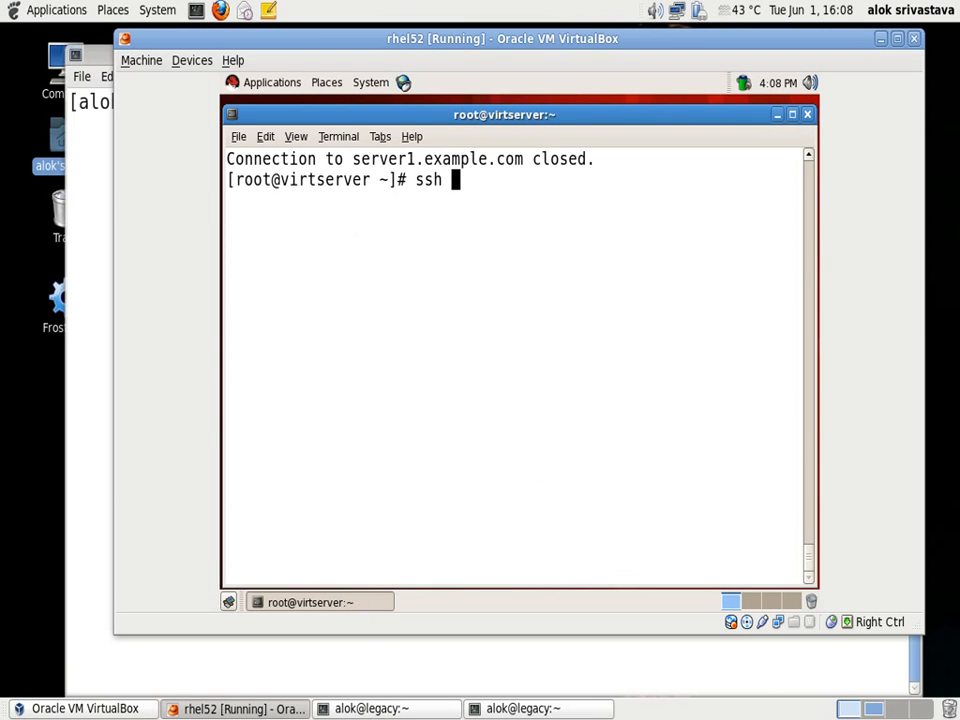
{"action": "type", "text": "server2"}
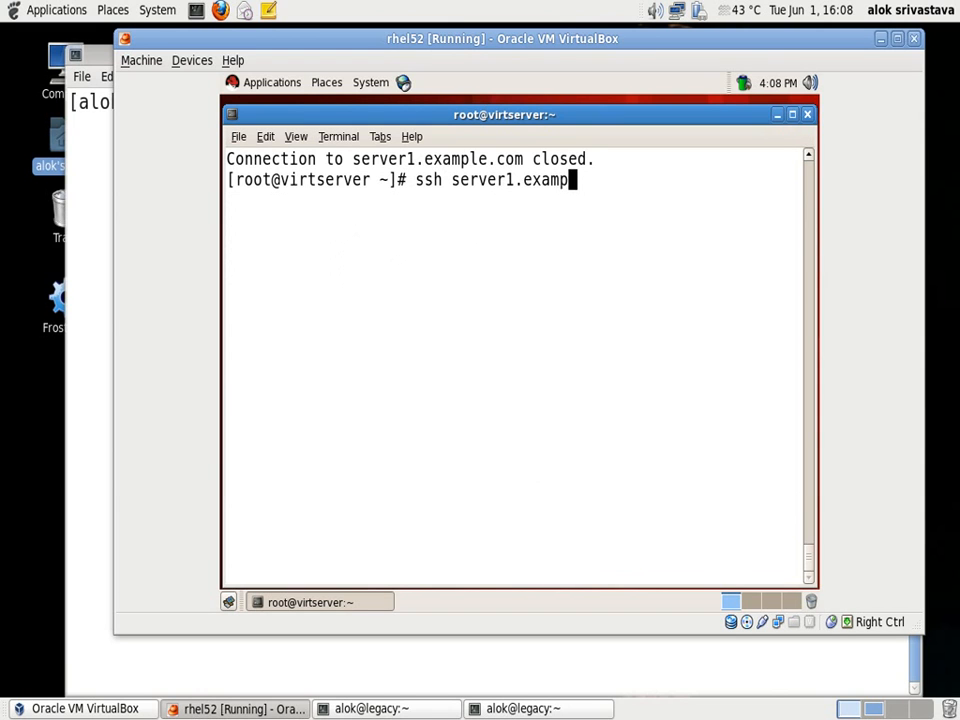
{"action": "type", "text": "le.com"}
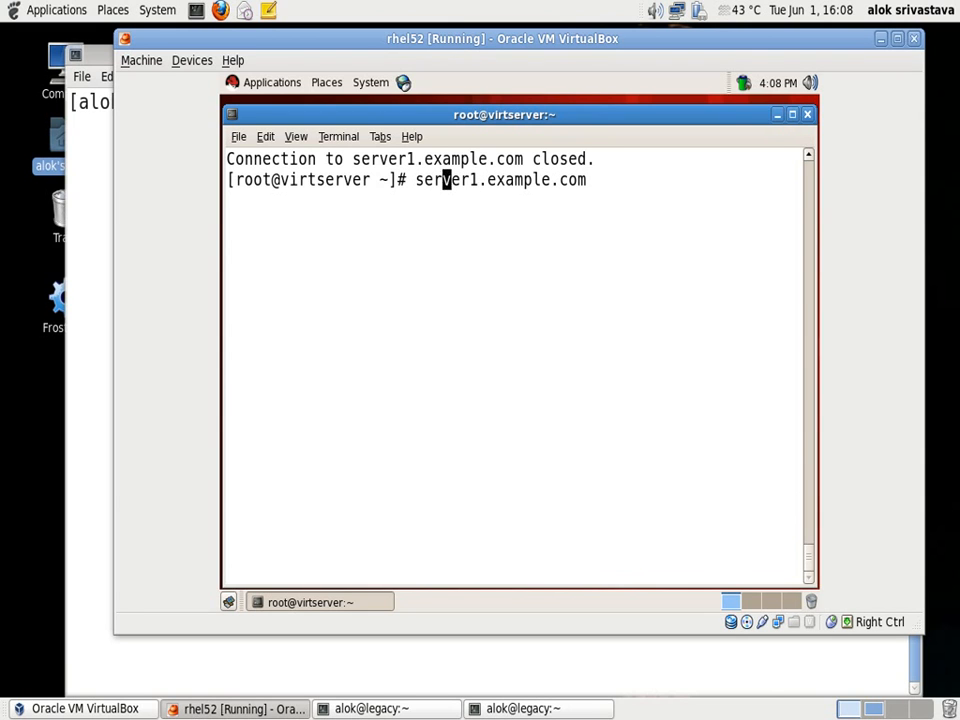
{"action": "mouse_move", "coordinate": [585, 180]}
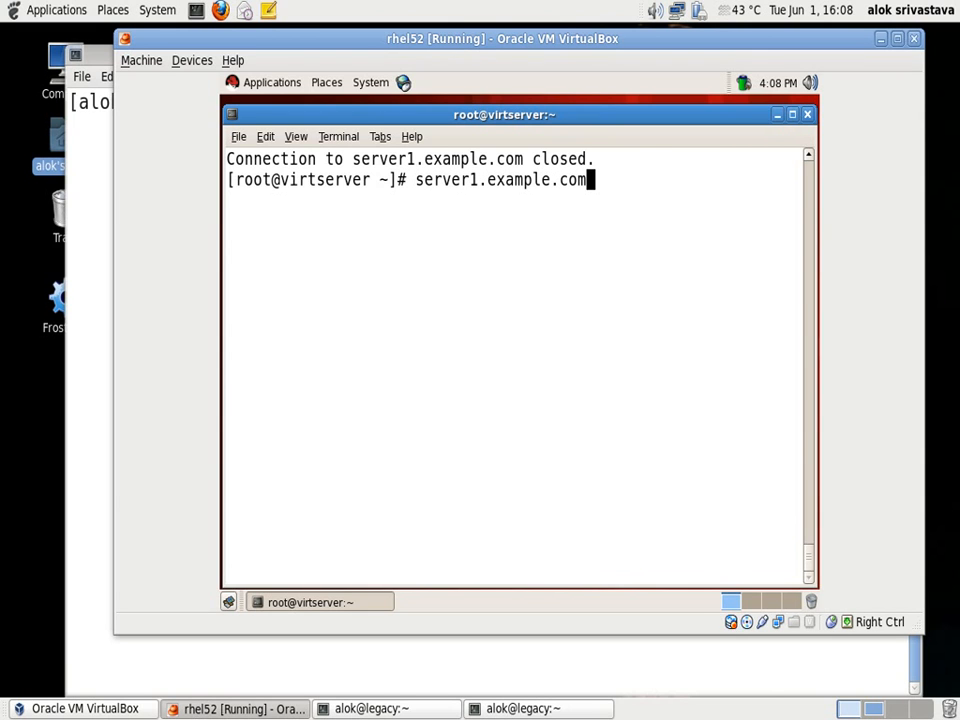
{"action": "key", "text": "Return"}
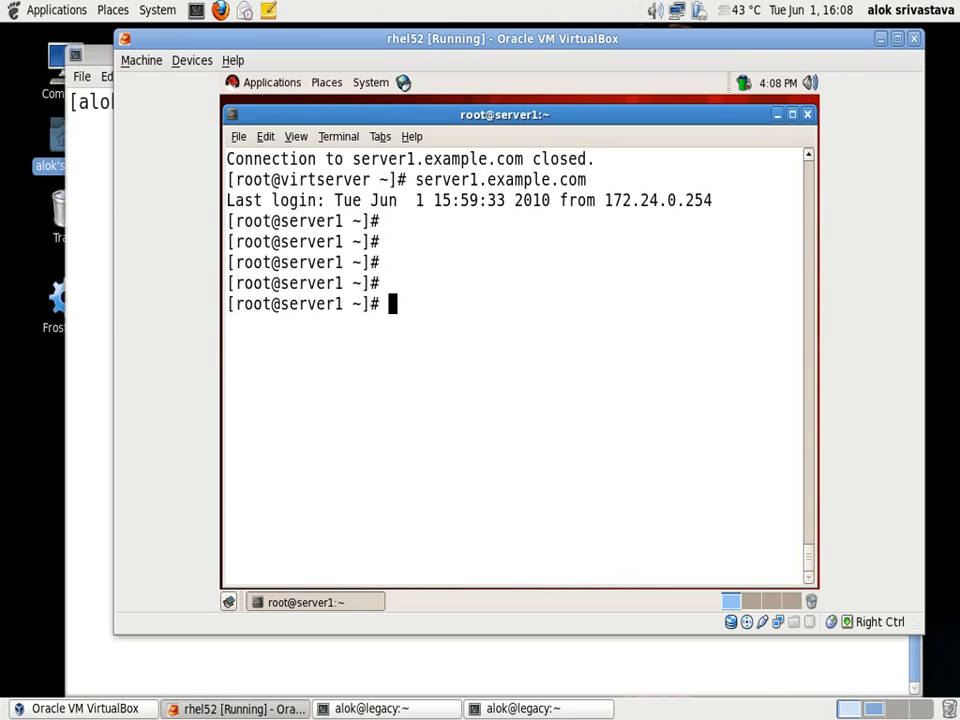
{"action": "type", "text": "exit"}
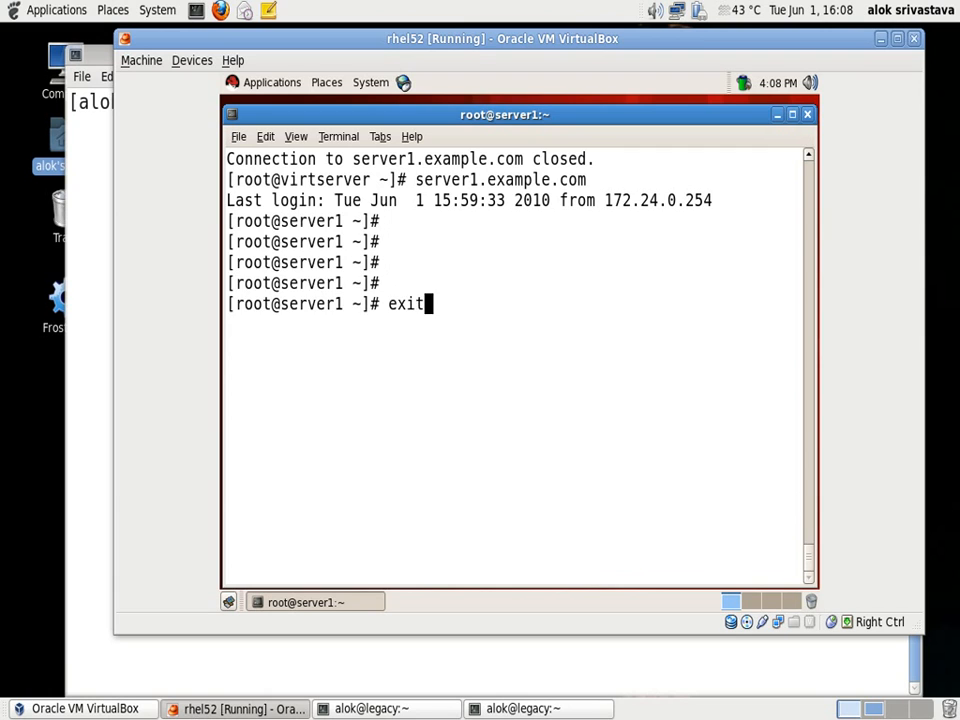
{"action": "key", "text": "Return"}
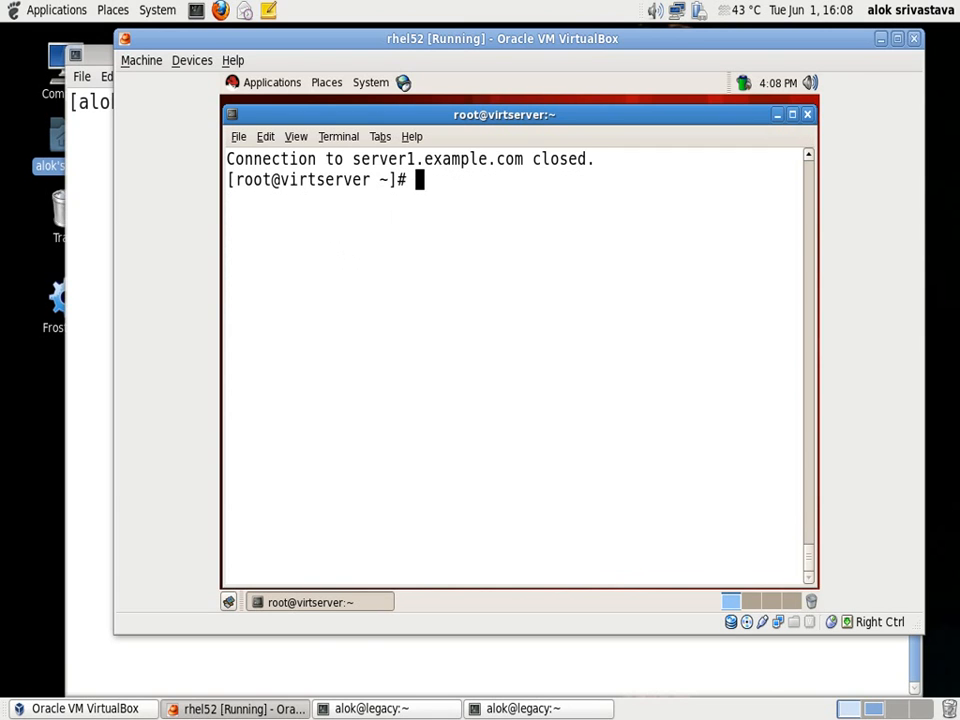
List server1's partitions via 'server1.example.com fdisk -l', then return to the local alok@legacy terminal.
{"action": "type", "text": "server"}
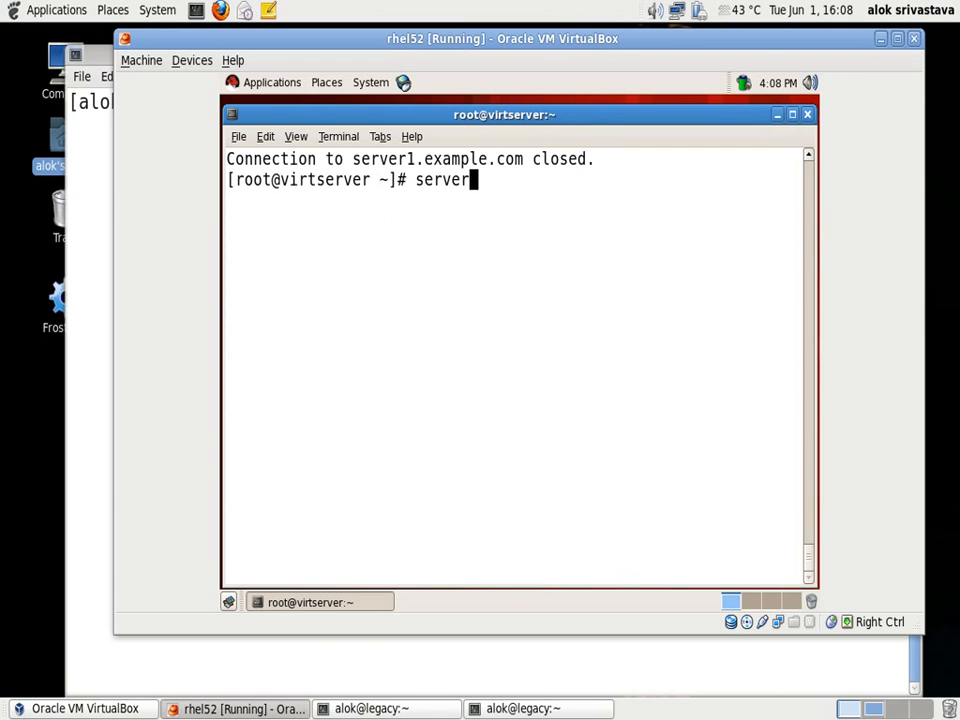
{"action": "type", "text": "1.example.com"}
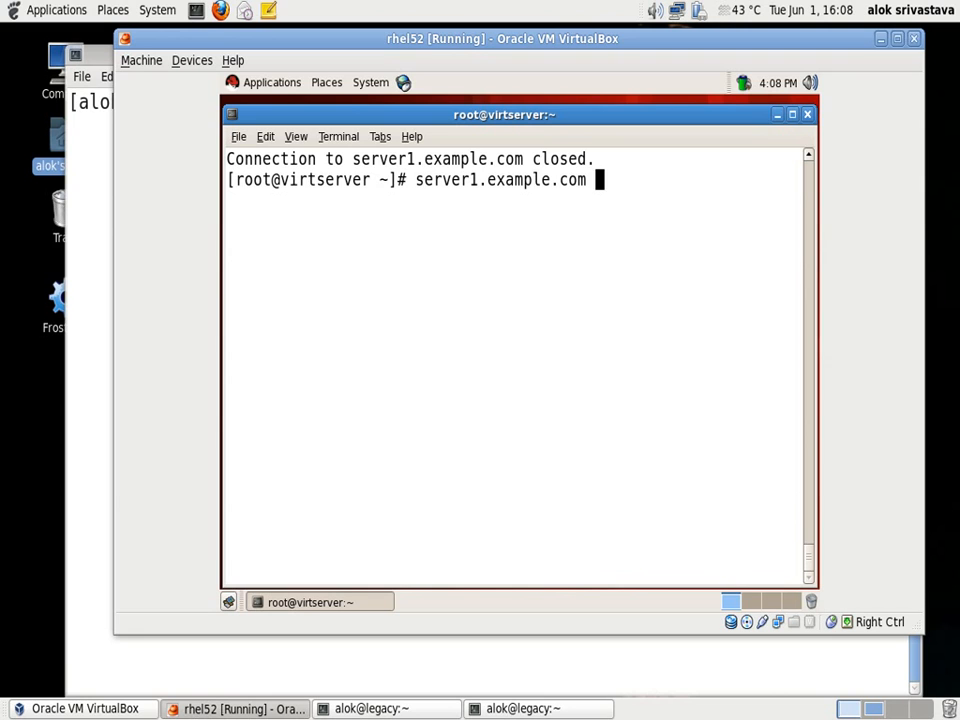
{"action": "type", "text": "fdisk -l"}
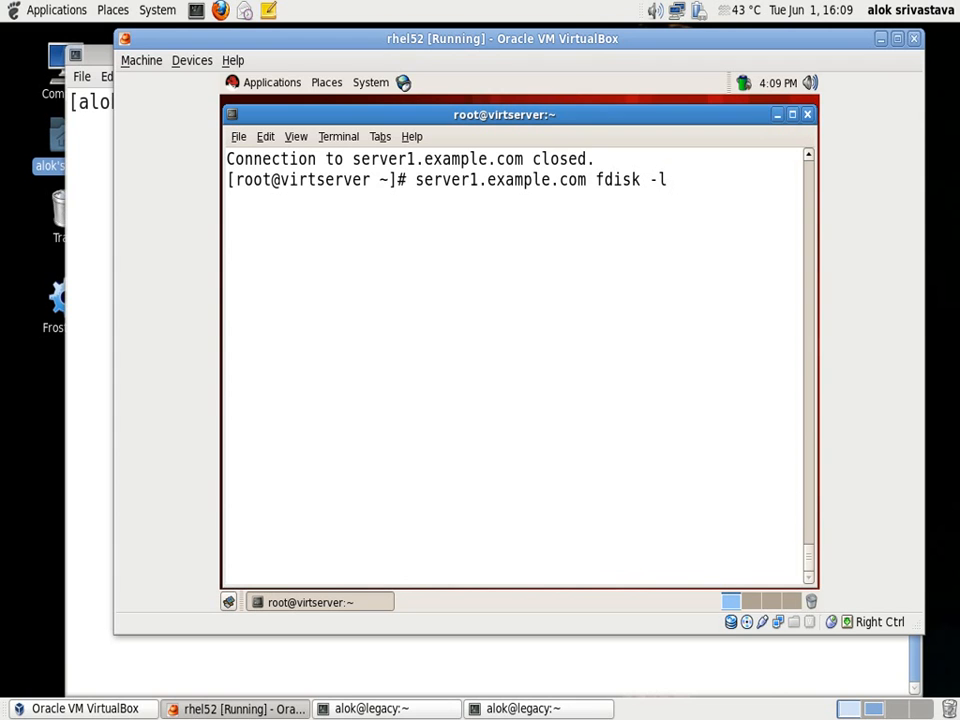
{"action": "key", "text": "Return"}
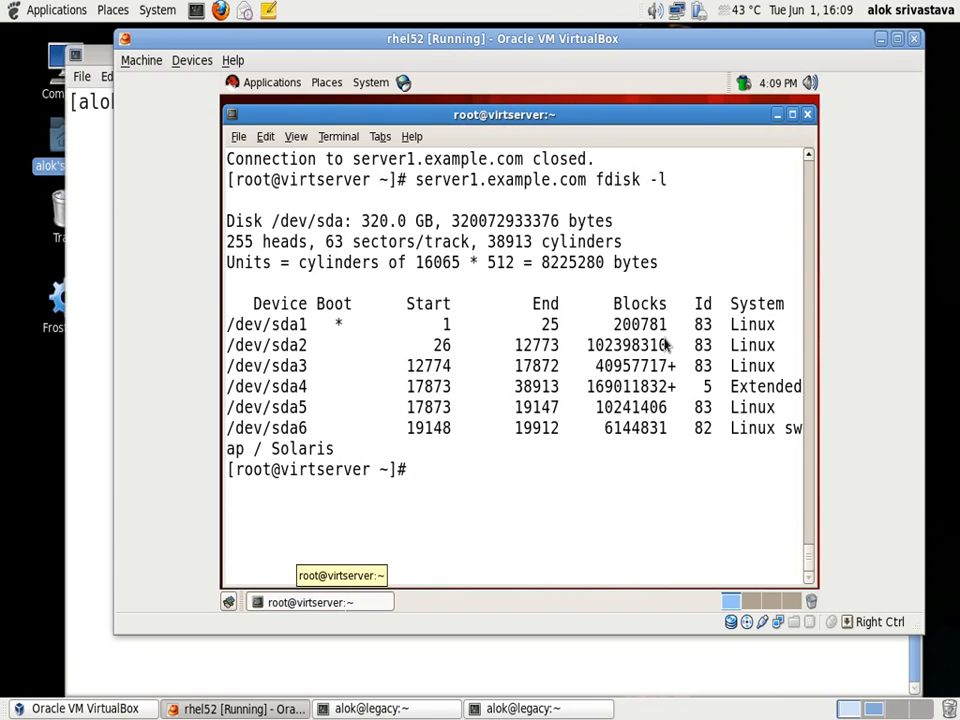
{"action": "left_click", "coordinate": [540, 708]}
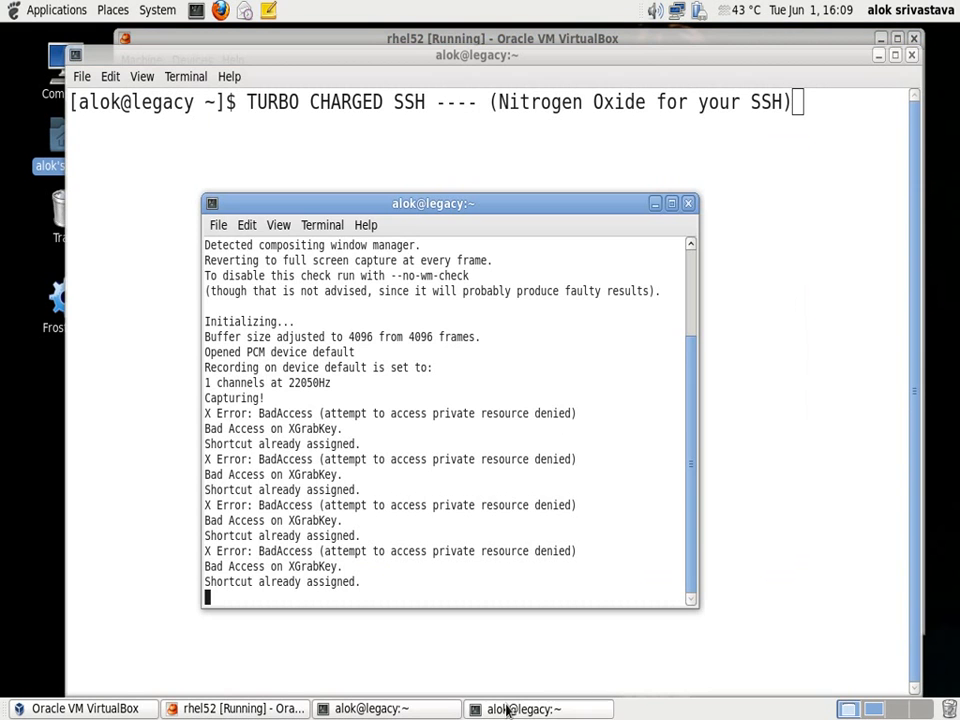